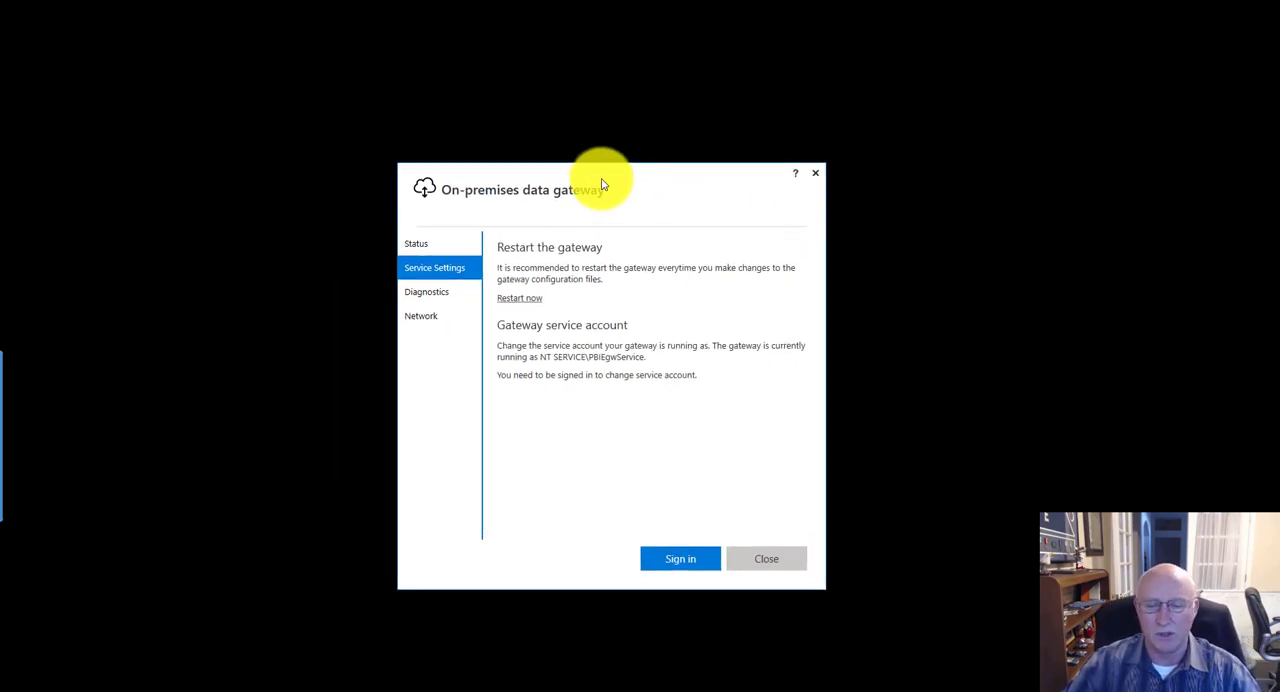
pyautogui.click(680, 558)
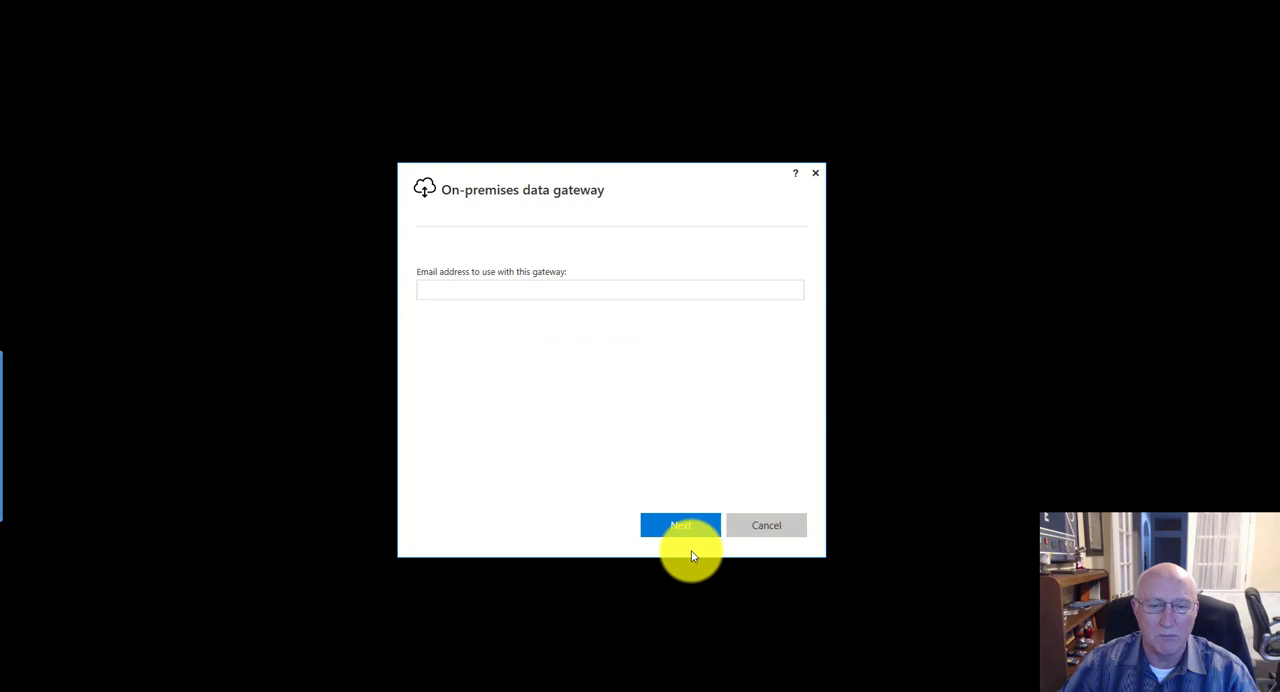
pyautogui.click(608, 288)
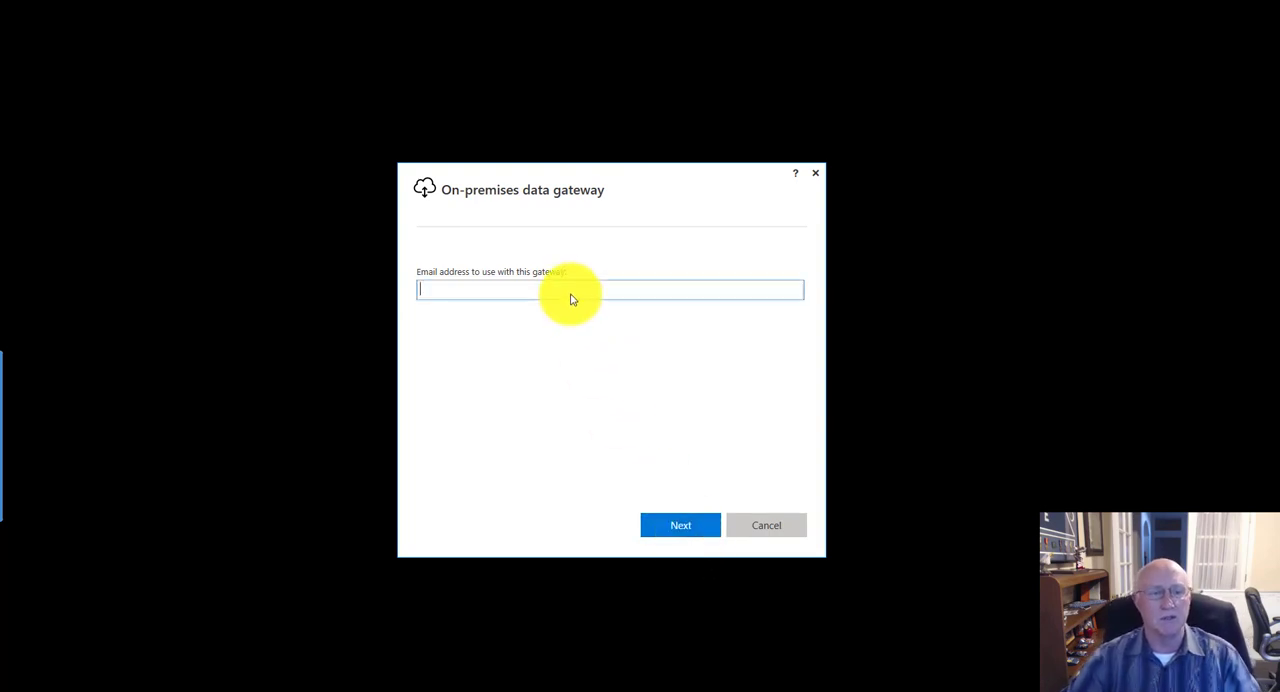
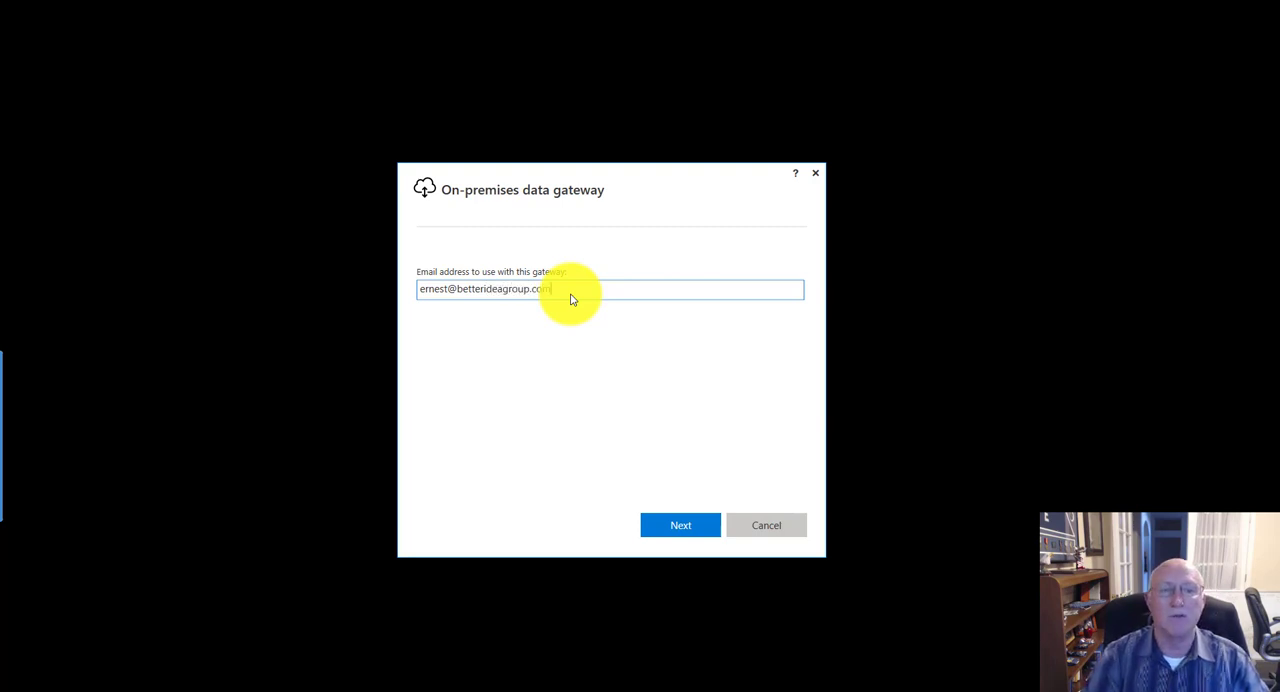
pyautogui.click(680, 524)
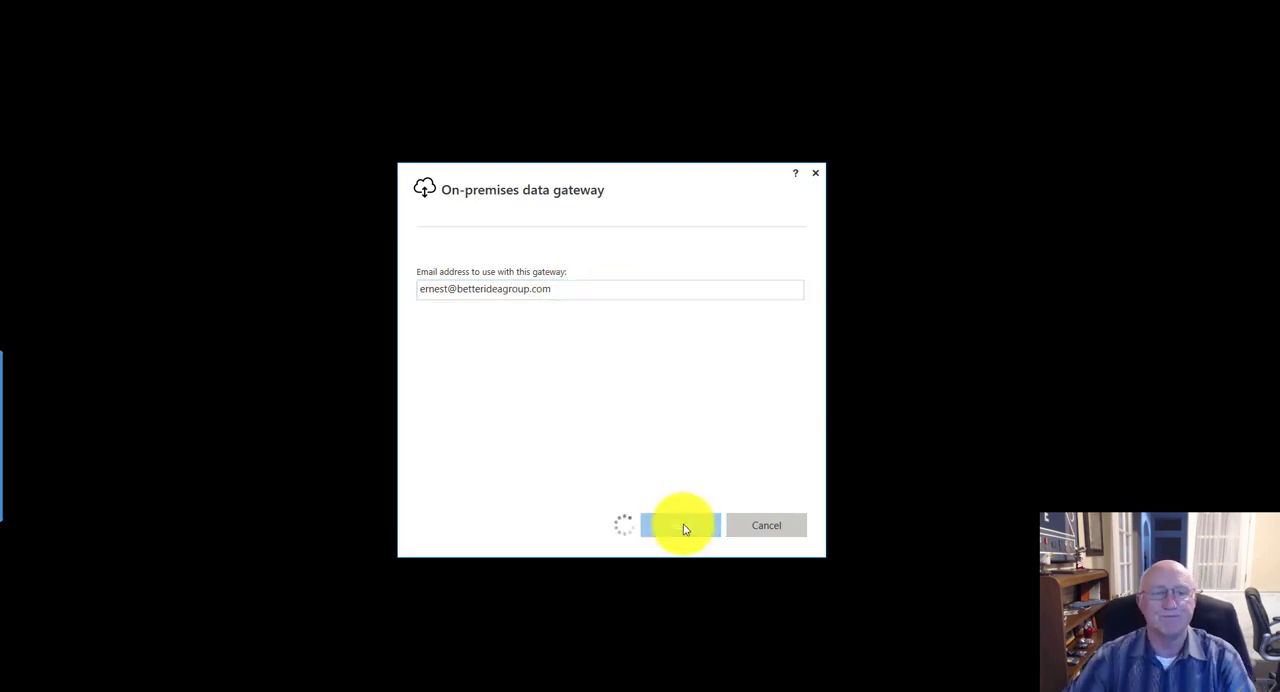
pyautogui.click(680, 524)
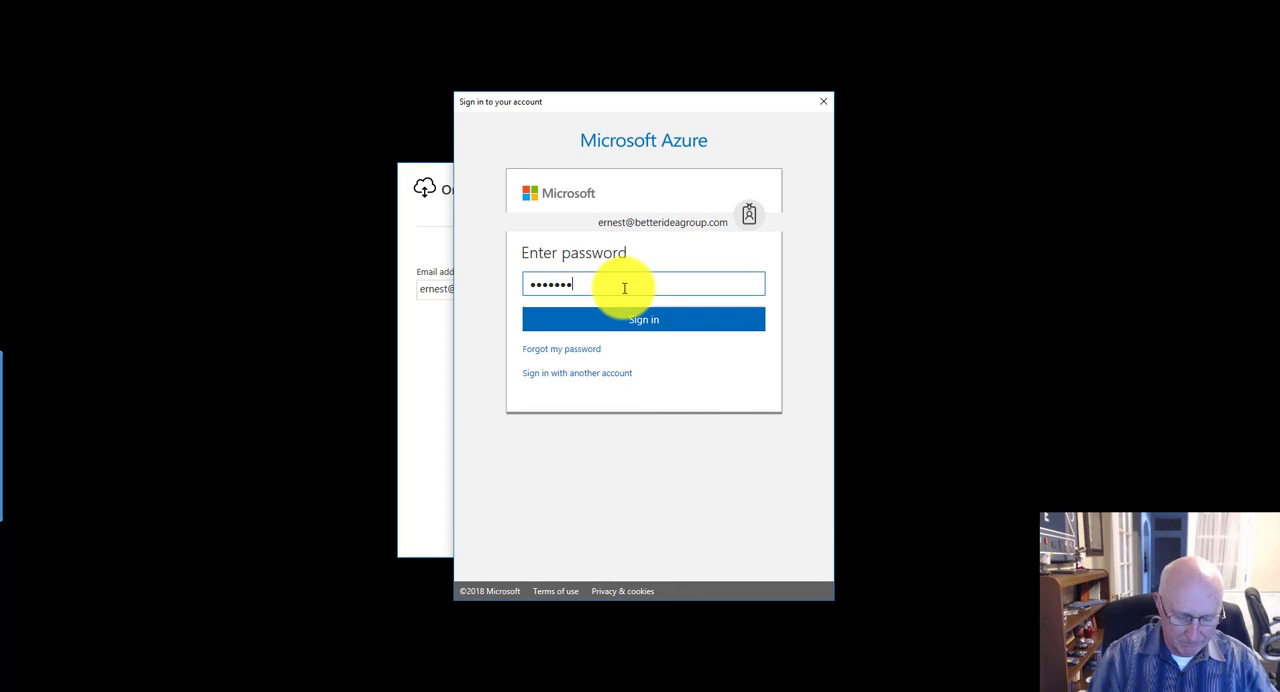
pyautogui.click(644, 320)
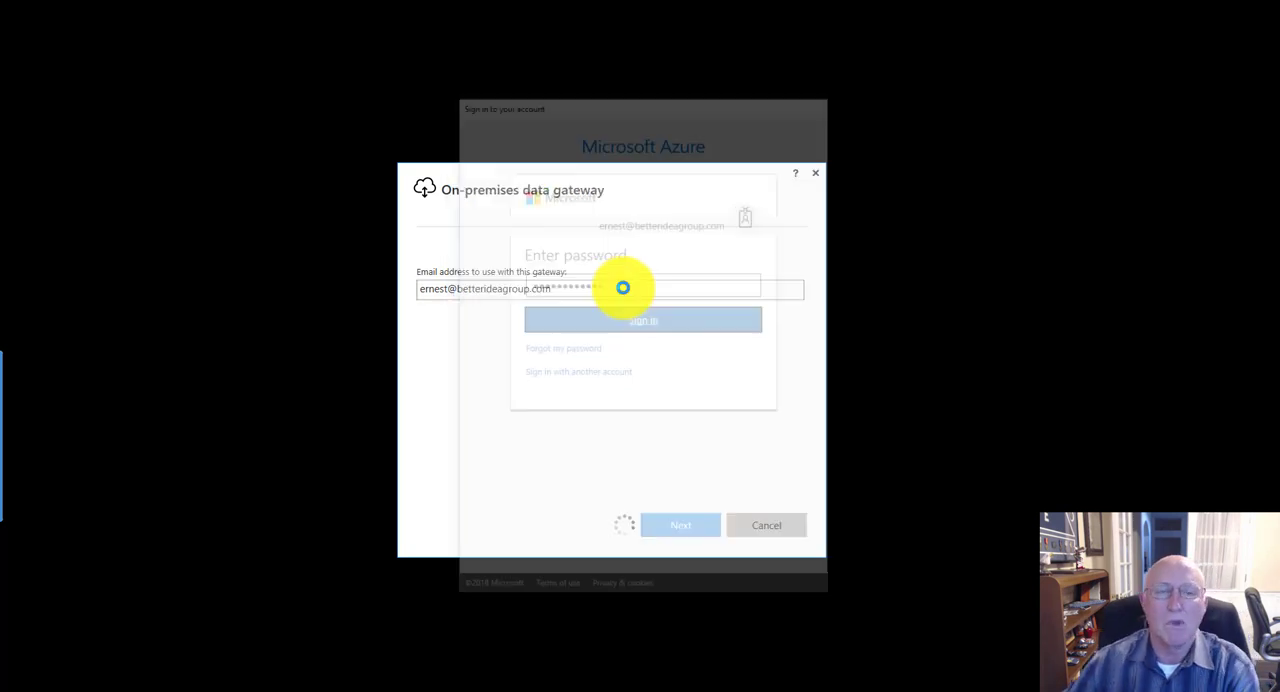
# Review Status, Service Settings, Diagnostics and Network, confirming YOGA_QQUBE is online and ready
pyautogui.click(644, 320)
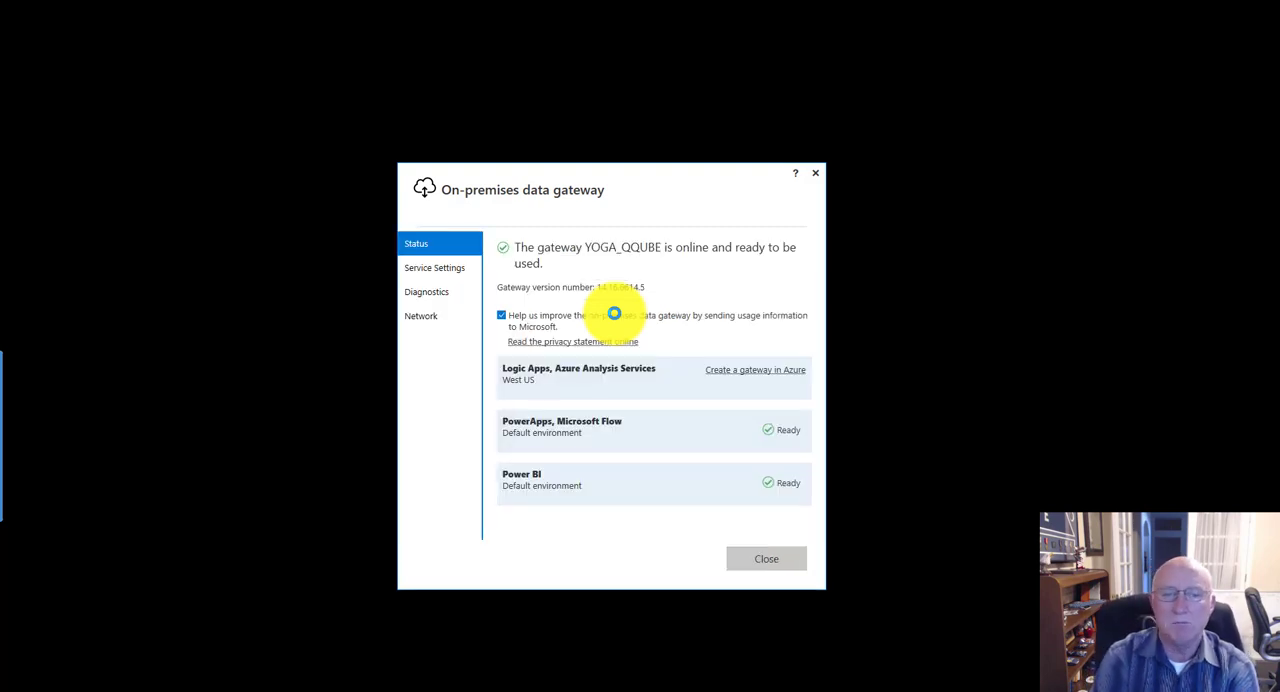
pyautogui.moveTo(604, 448)
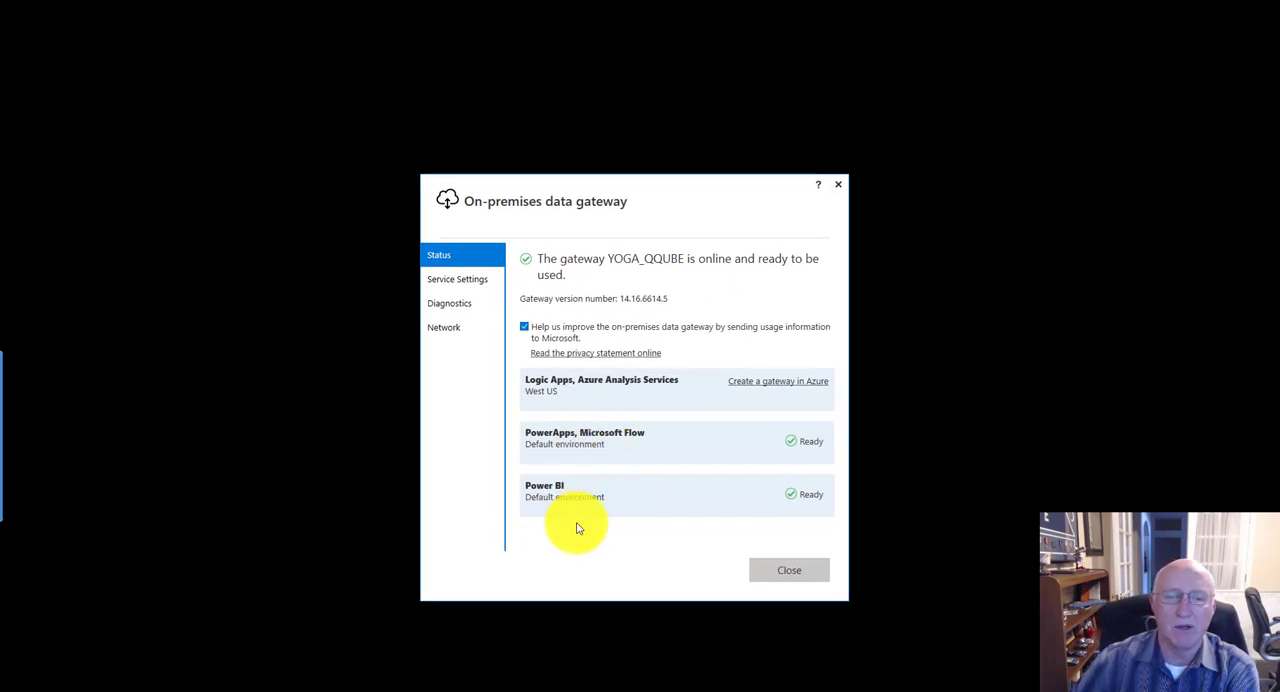
pyautogui.click(456, 280)
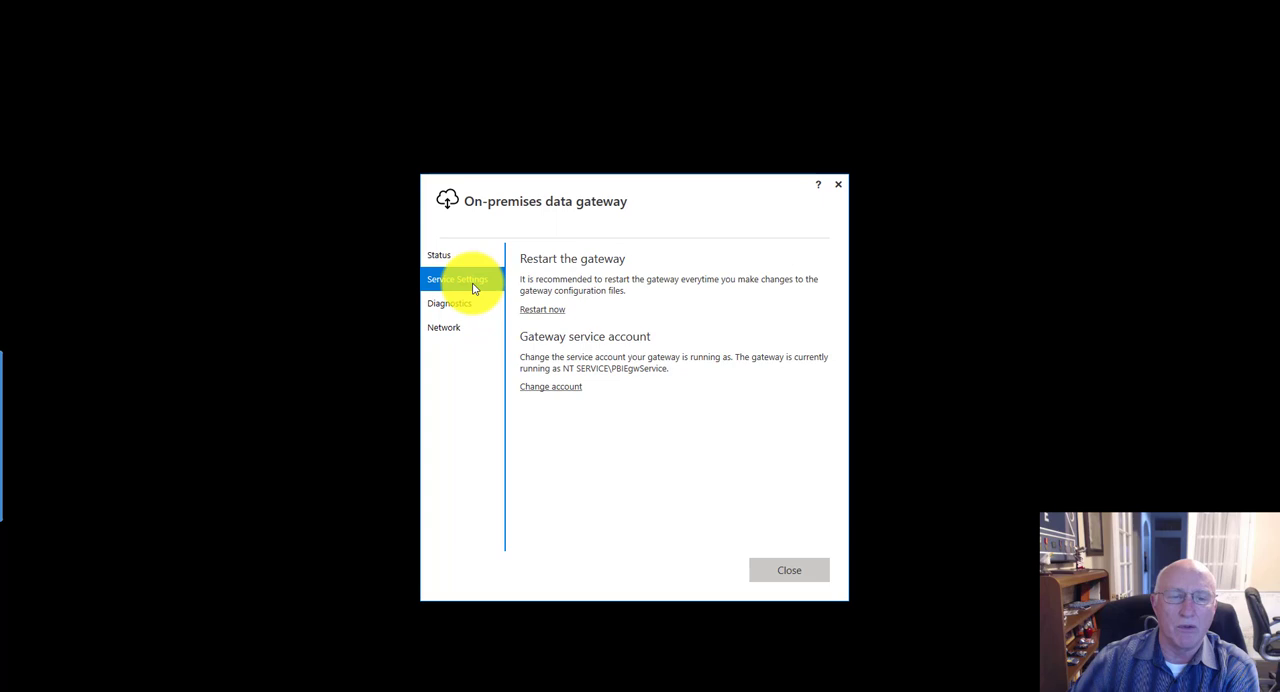
pyautogui.click(450, 304)
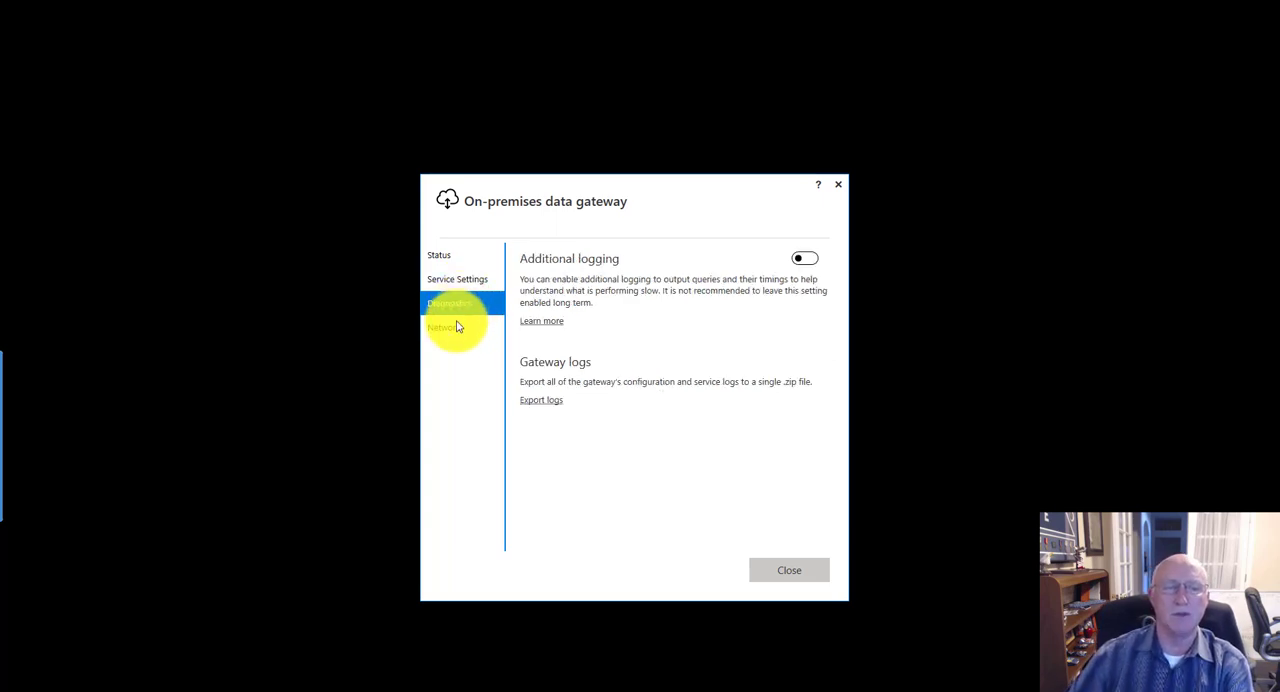
pyautogui.moveTo(460, 332)
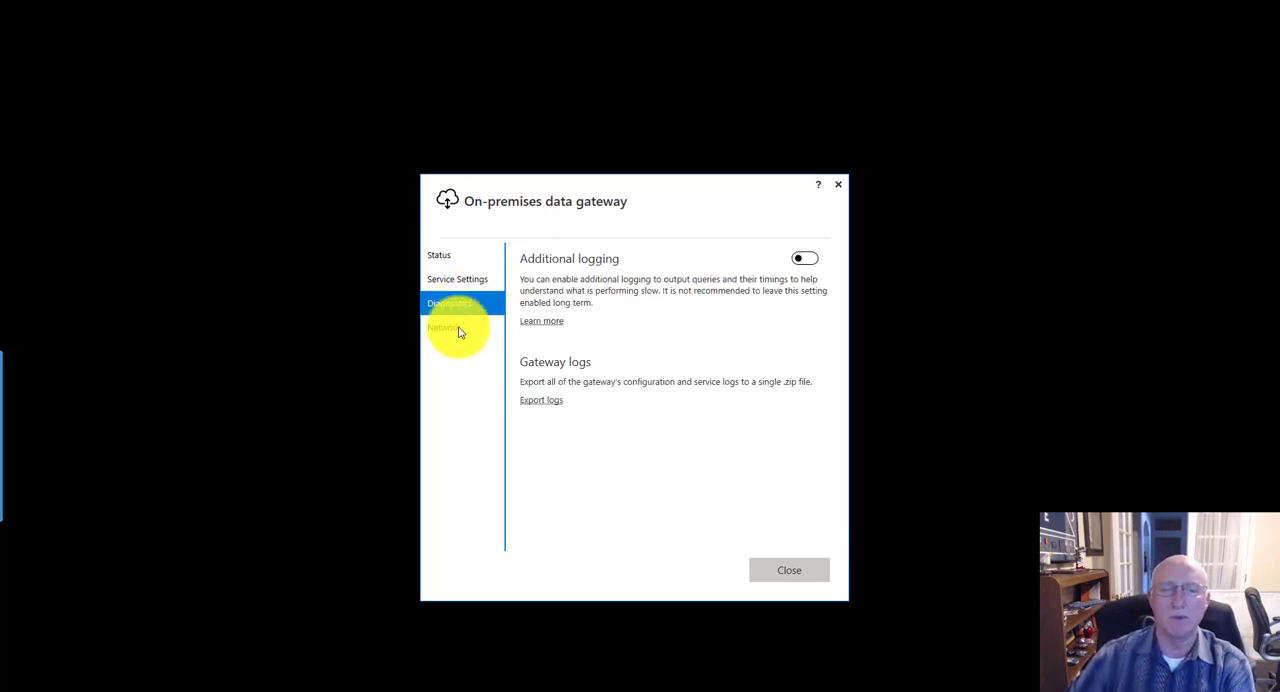
pyautogui.click(444, 328)
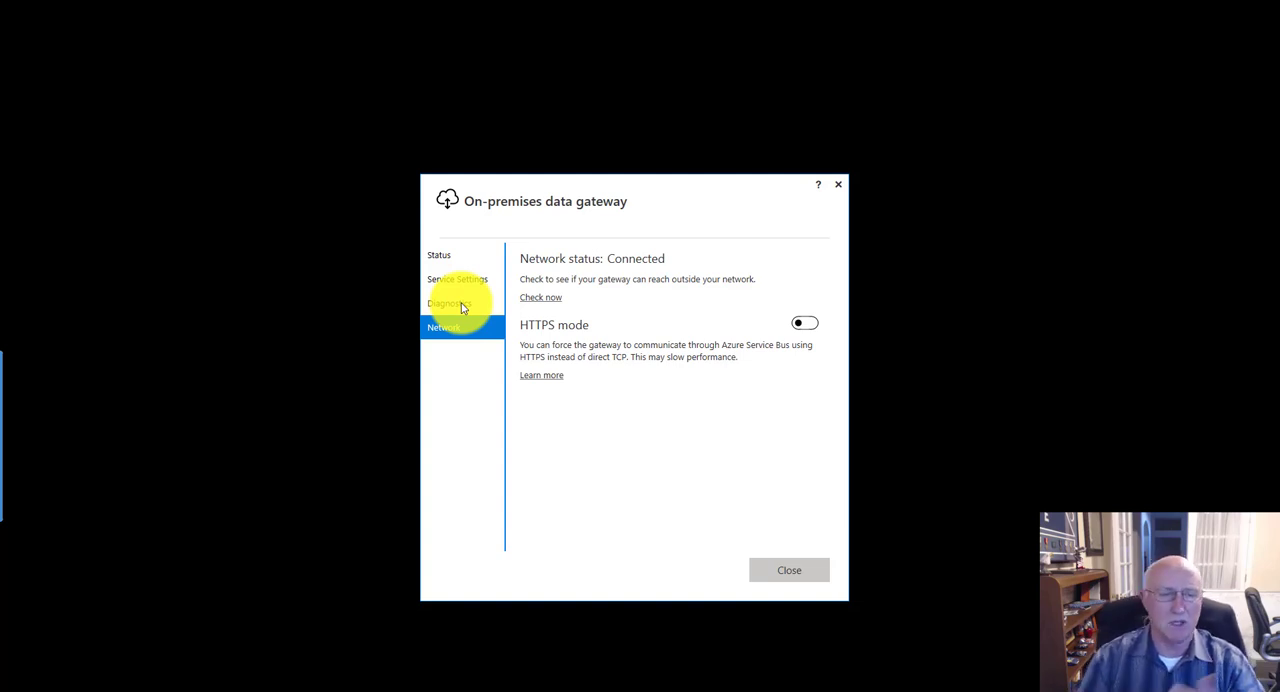
pyautogui.click(440, 256)
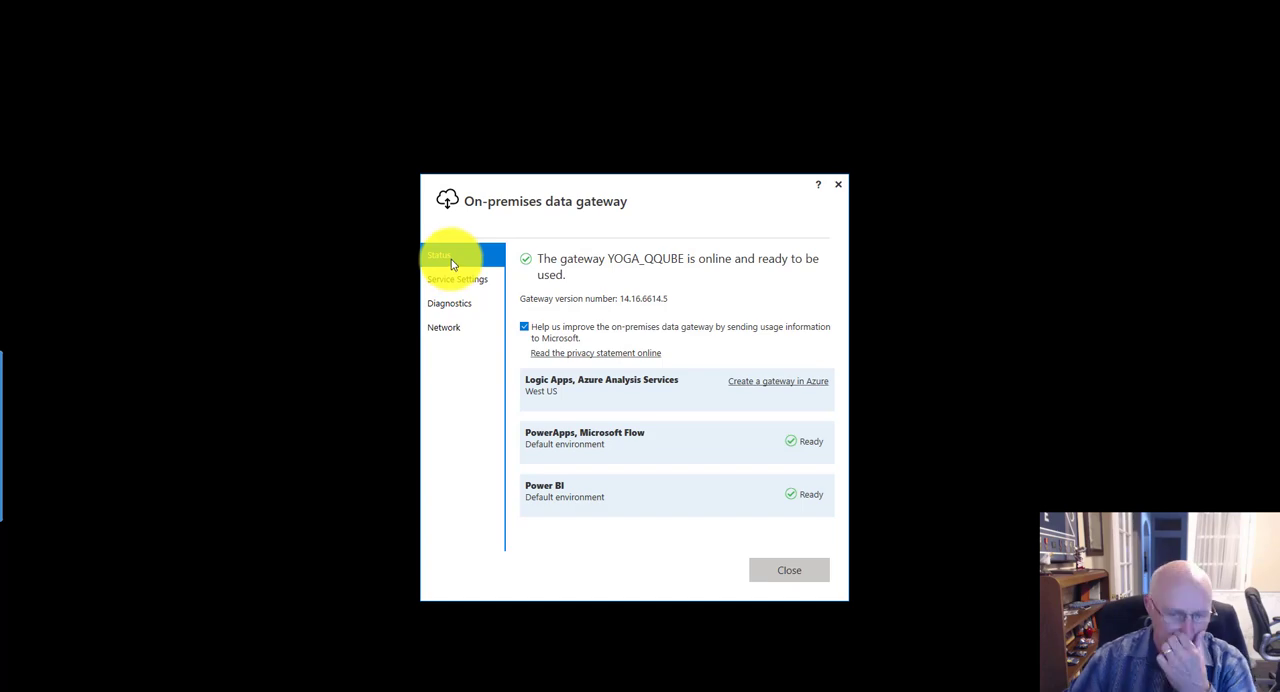
# Close the gateway window and preview the vl_Company query in the Query Editor
pyautogui.click(788, 568)
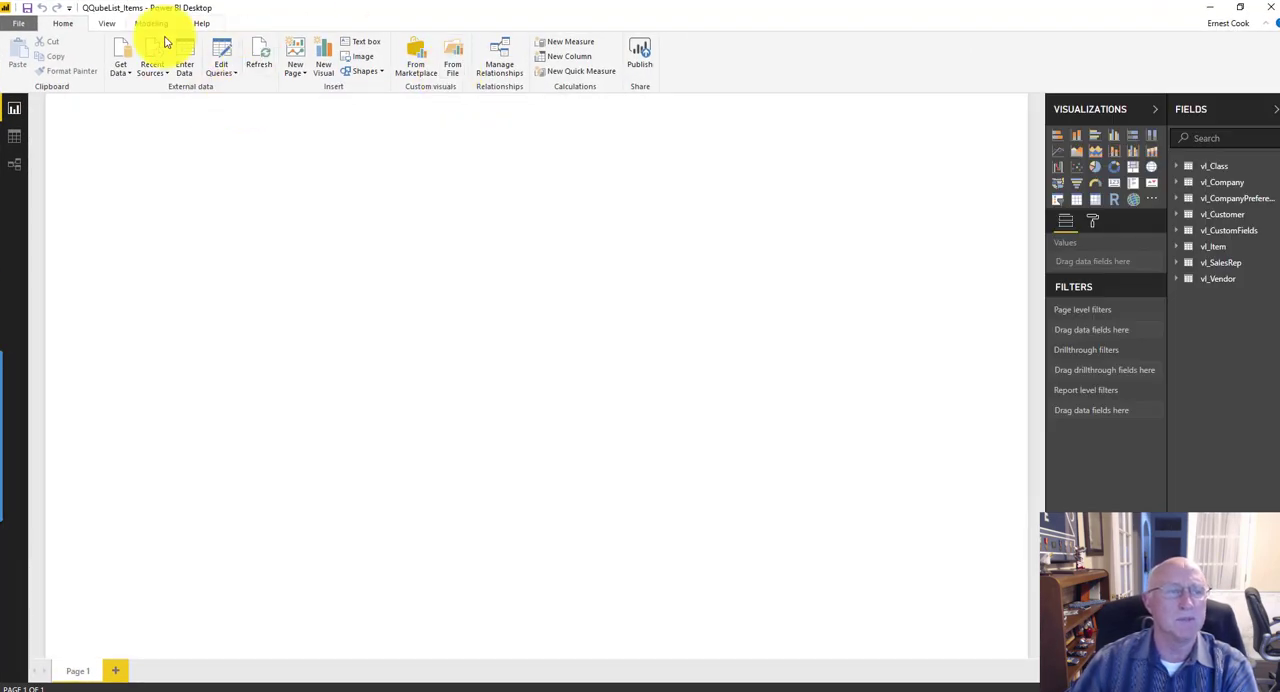
pyautogui.click(220, 64)
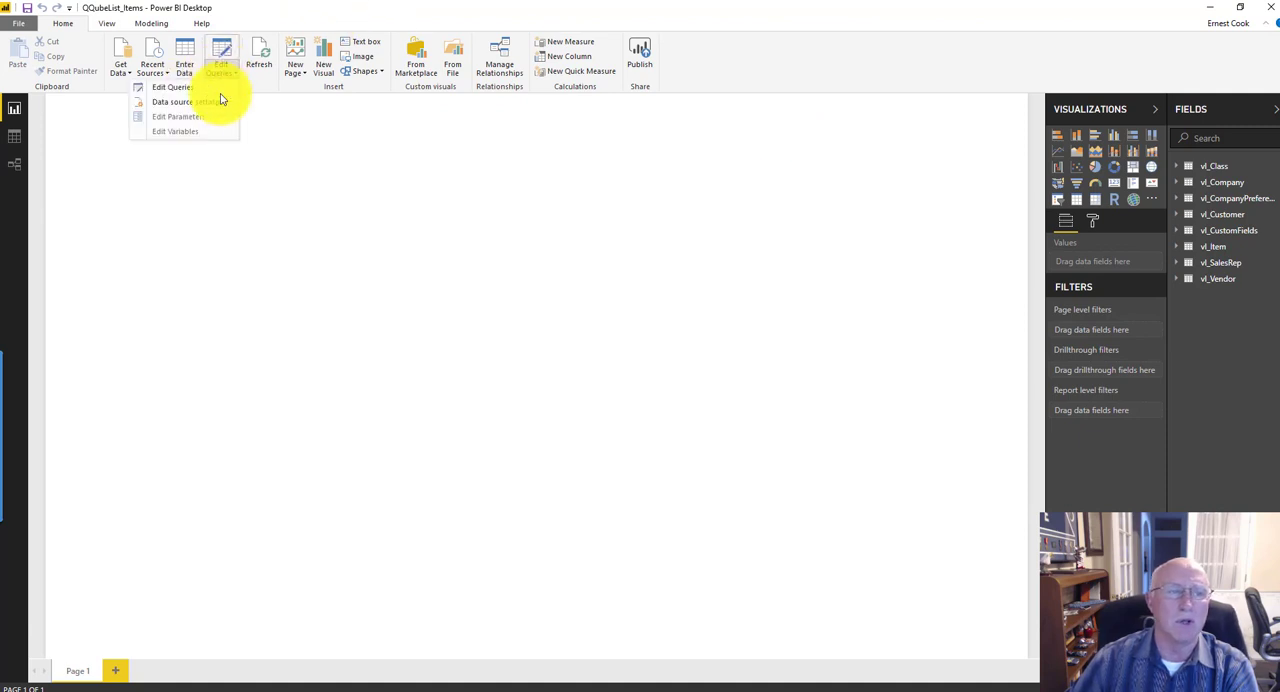
pyautogui.click(172, 88)
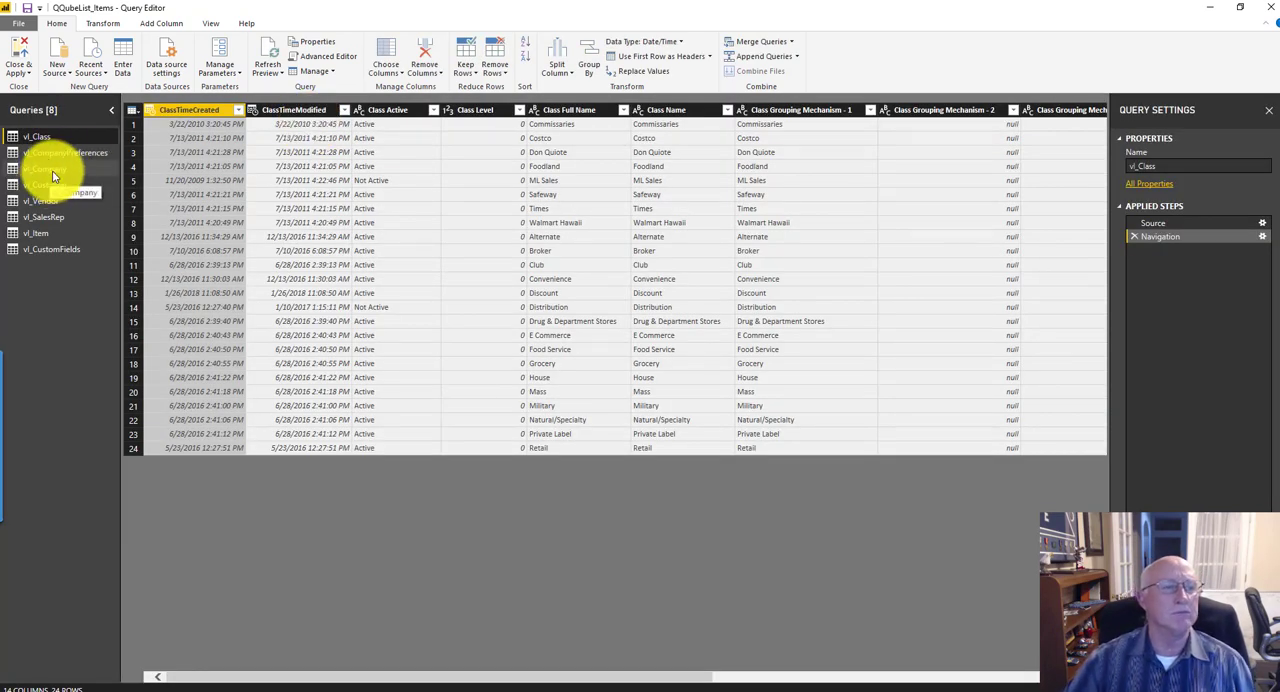
pyautogui.click(44, 168)
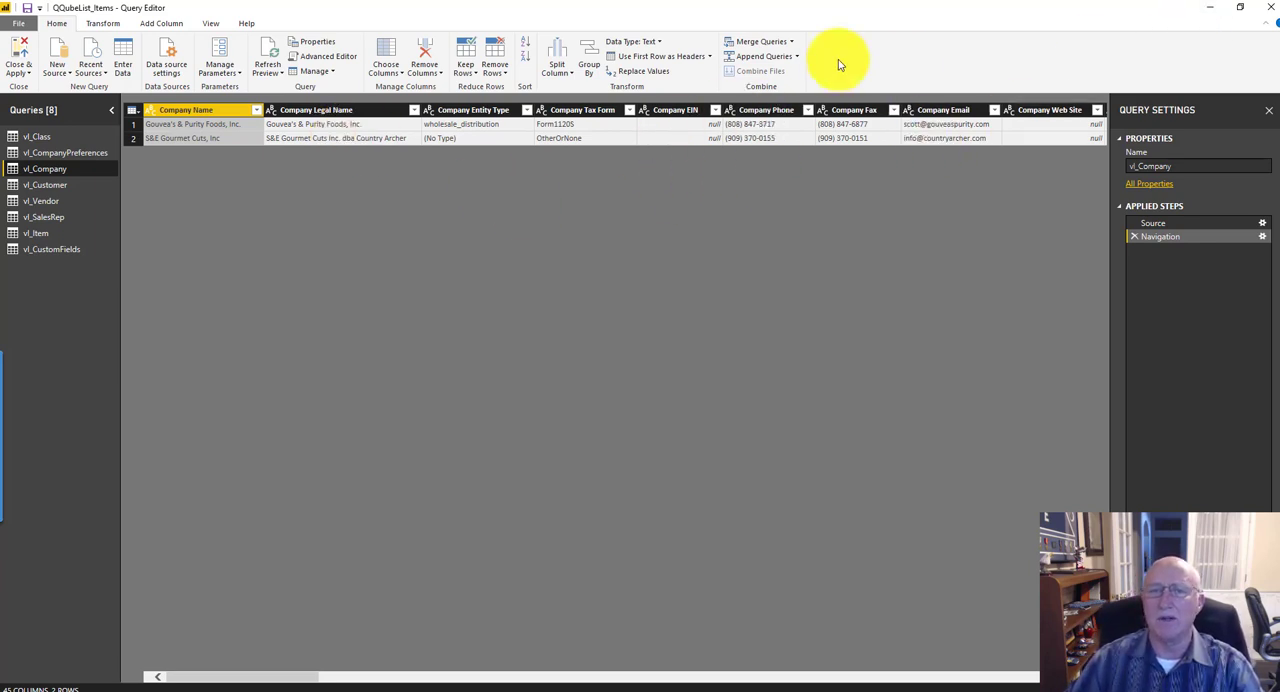
pyautogui.moveTo(1270, 10)
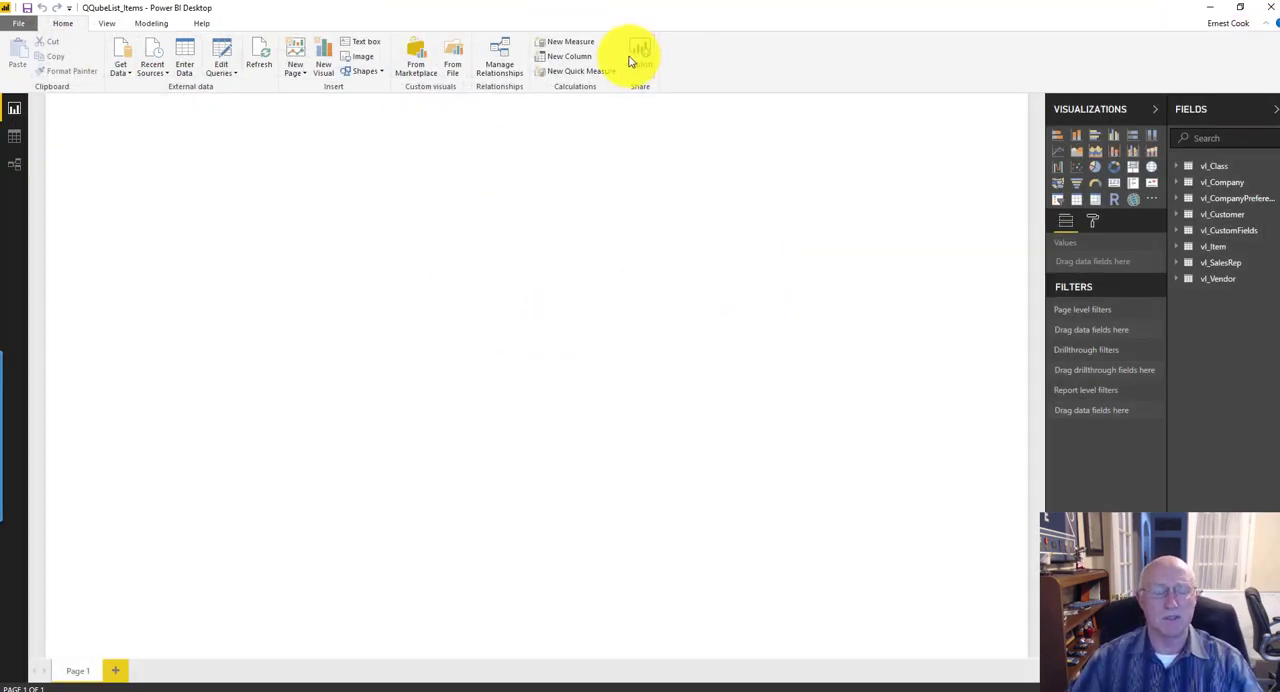
pyautogui.moveTo(1210, 10)
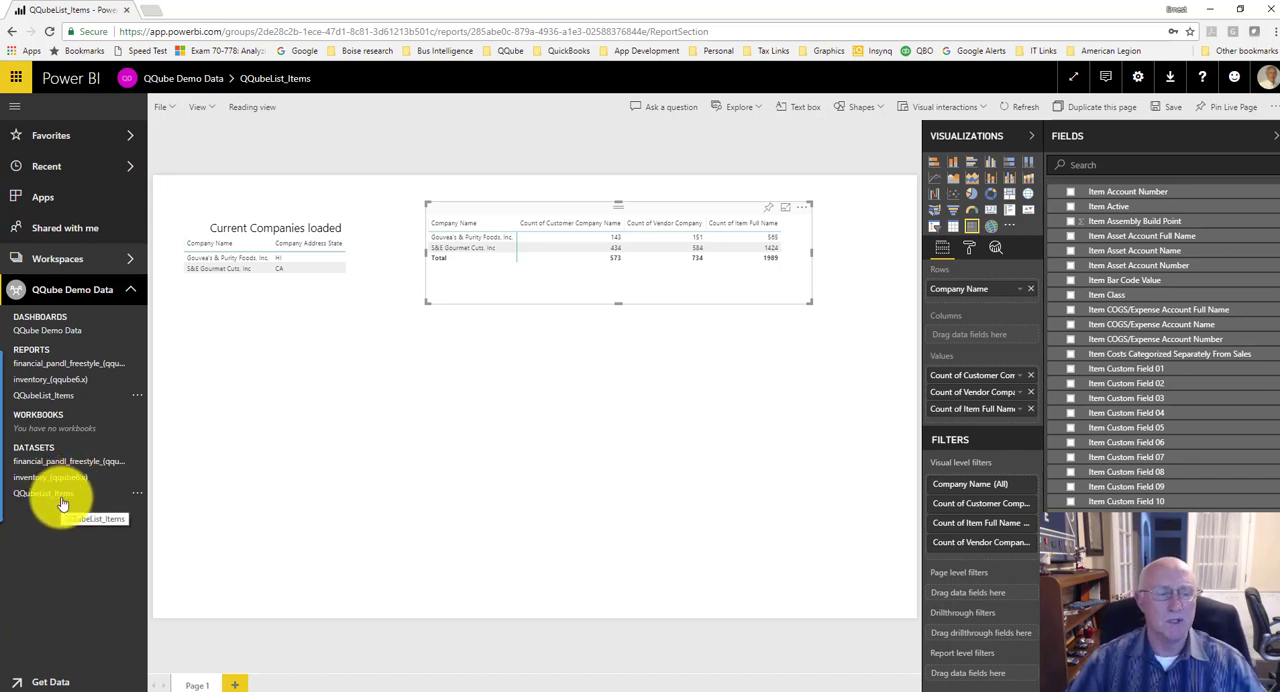
# Save the QQubeList_Items report in the service before leaving for its dataset
pyautogui.click(44, 492)
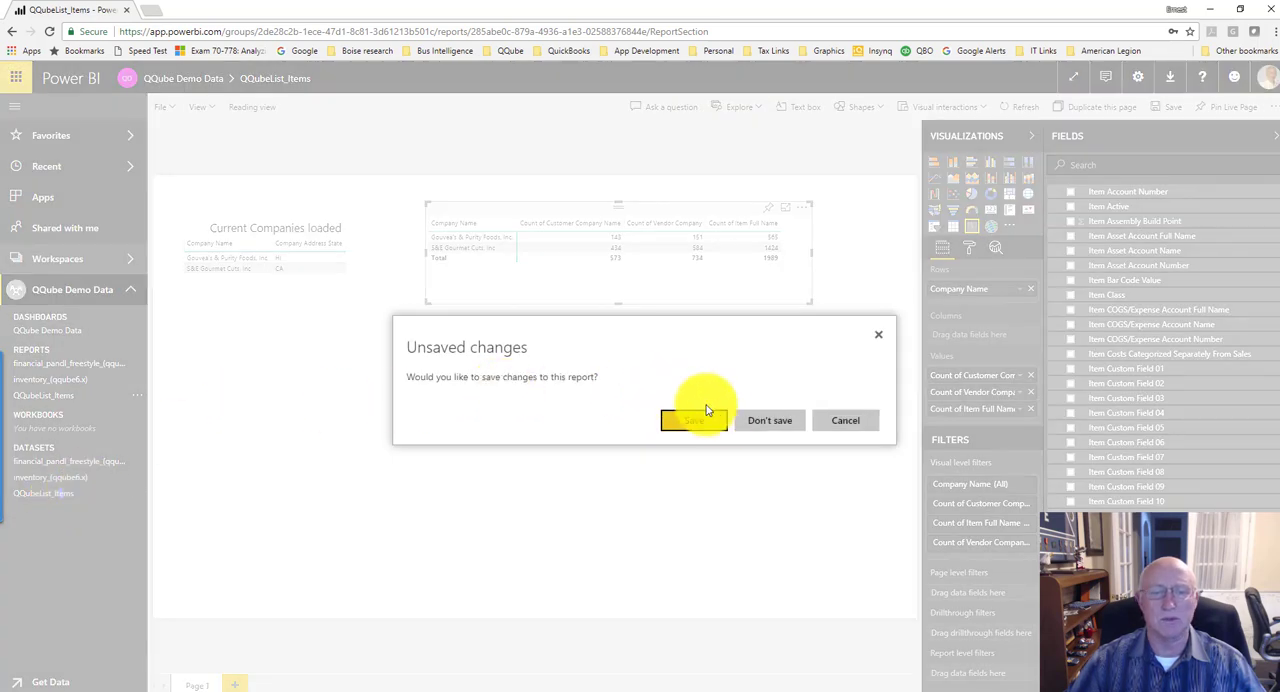
pyautogui.click(694, 420)
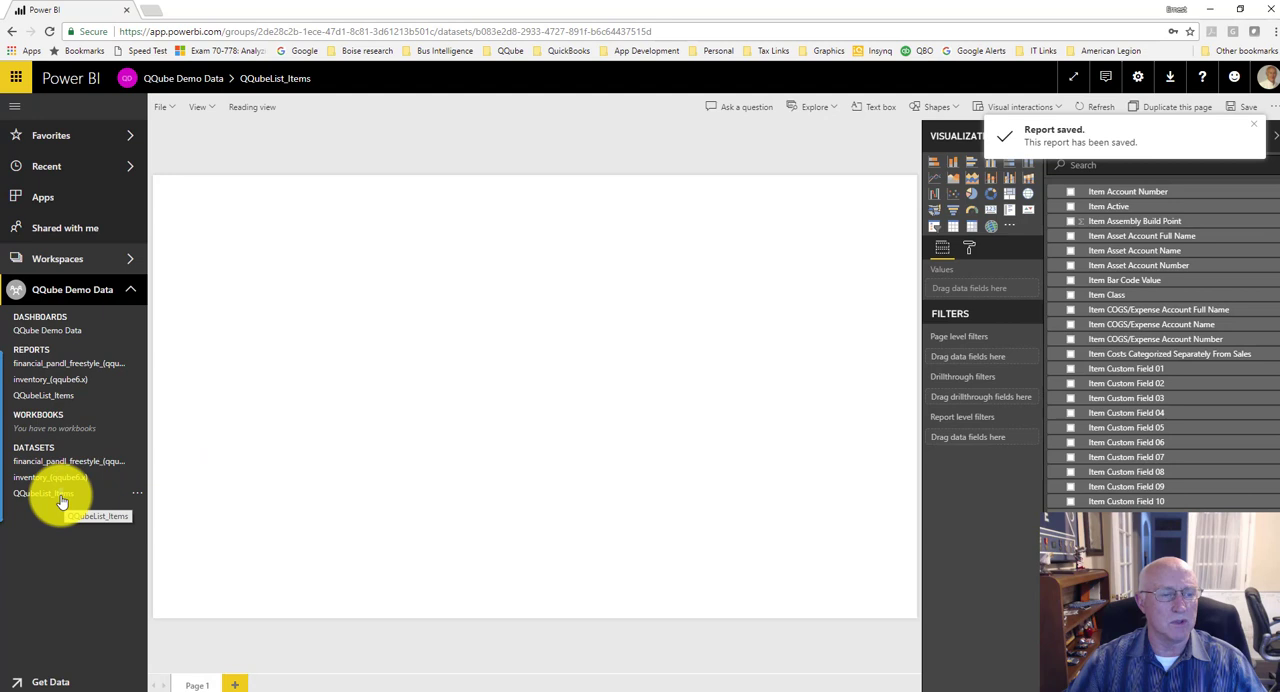
pyautogui.moveTo(210, 472)
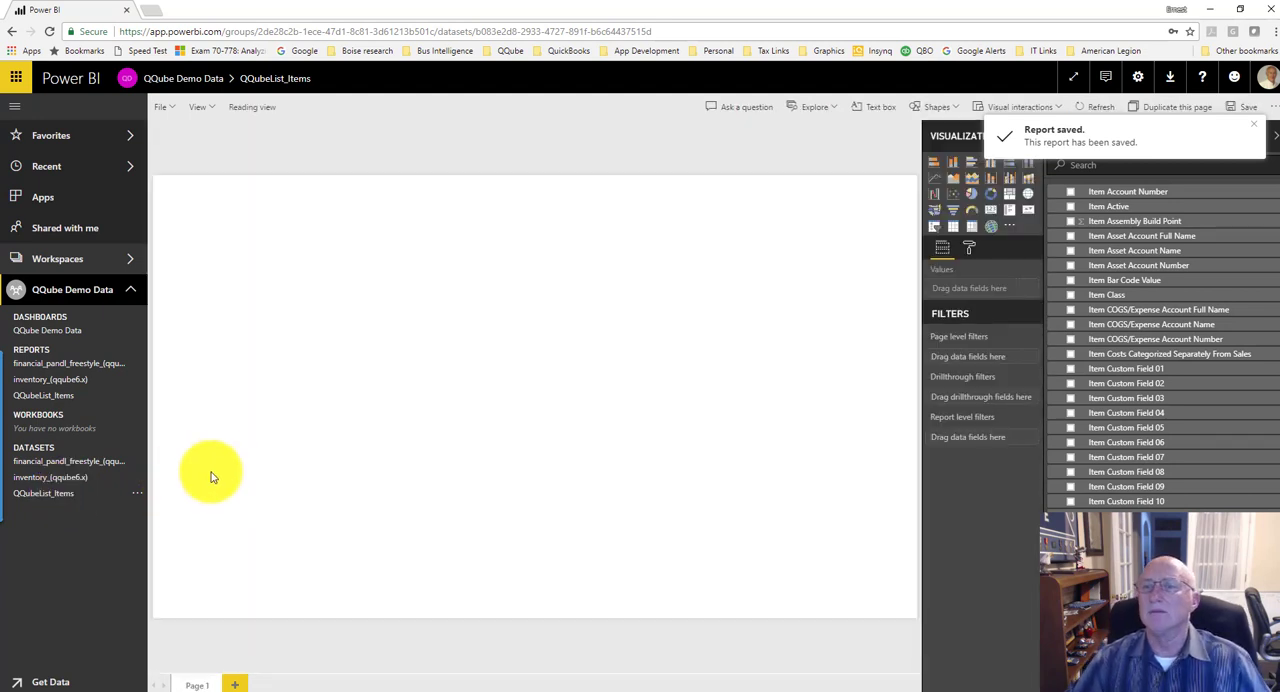
pyautogui.click(136, 492)
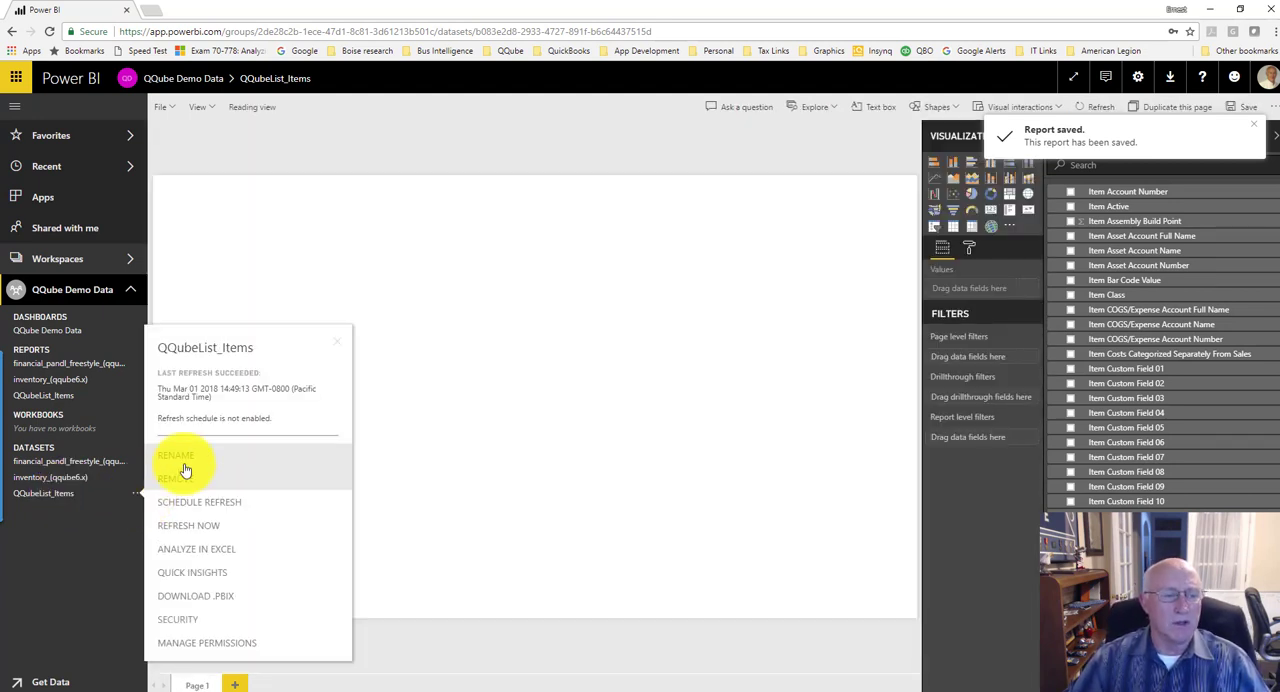
pyautogui.moveTo(224, 600)
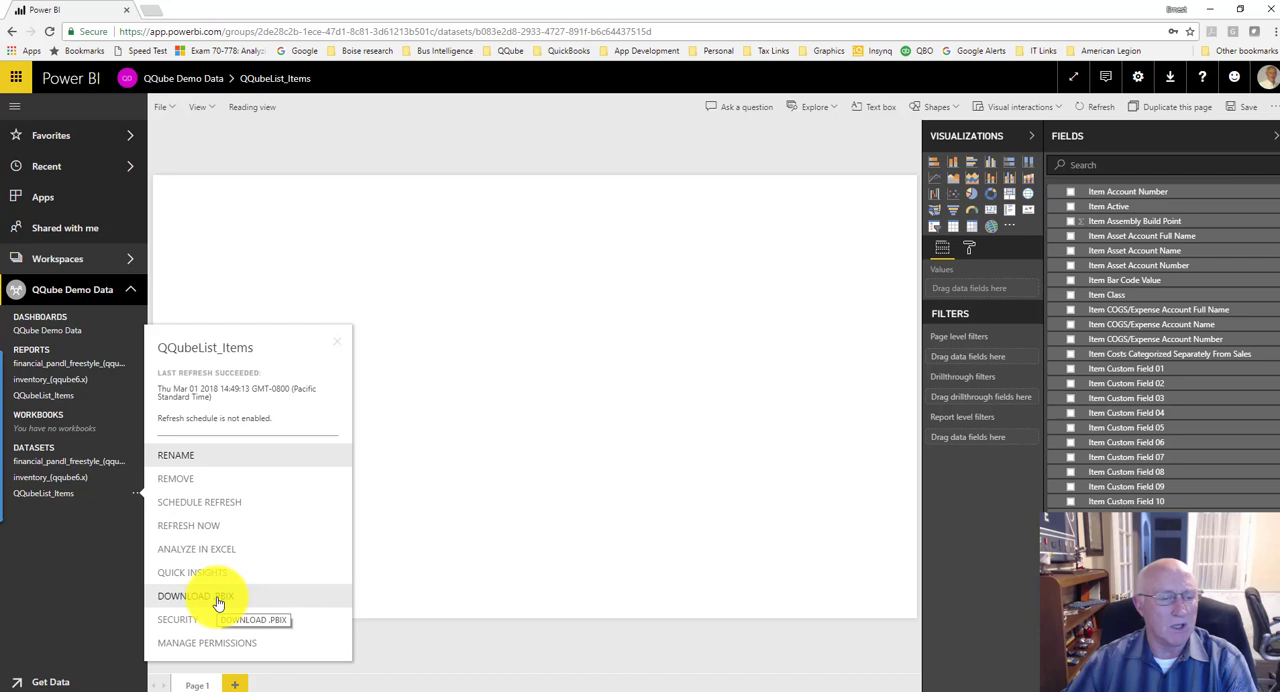
pyautogui.moveTo(716, 232)
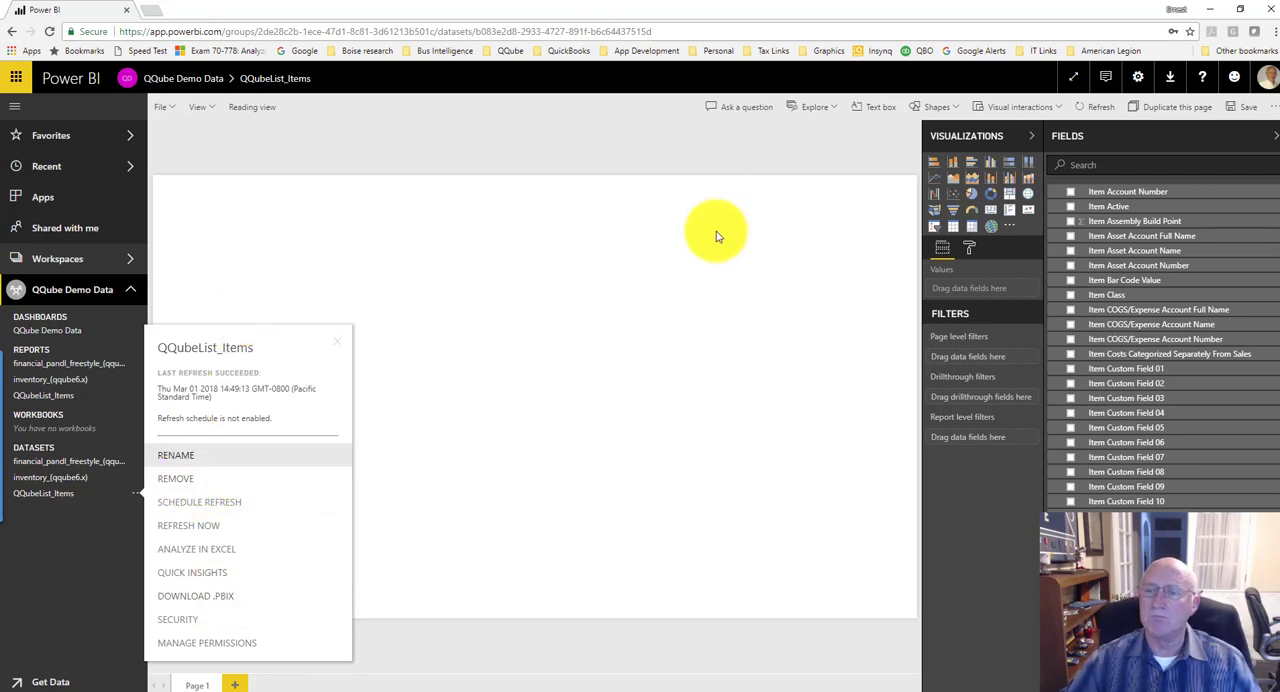
pyautogui.moveTo(688, 240)
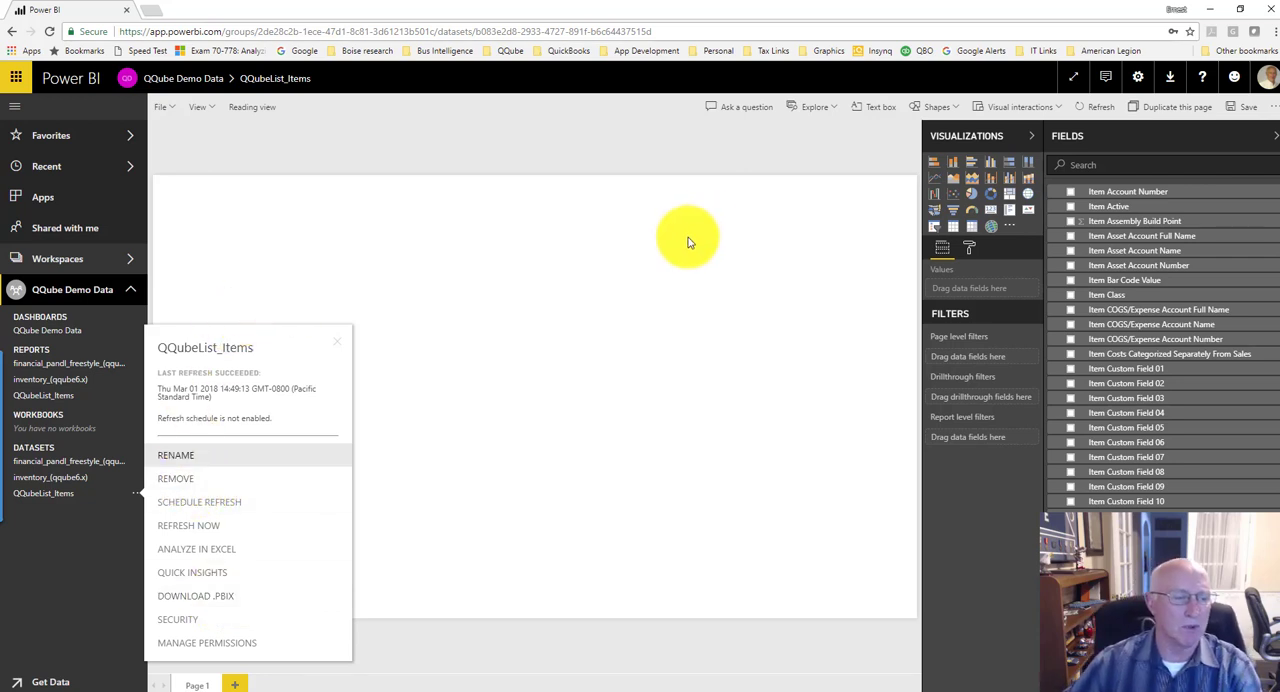
pyautogui.moveTo(518, 310)
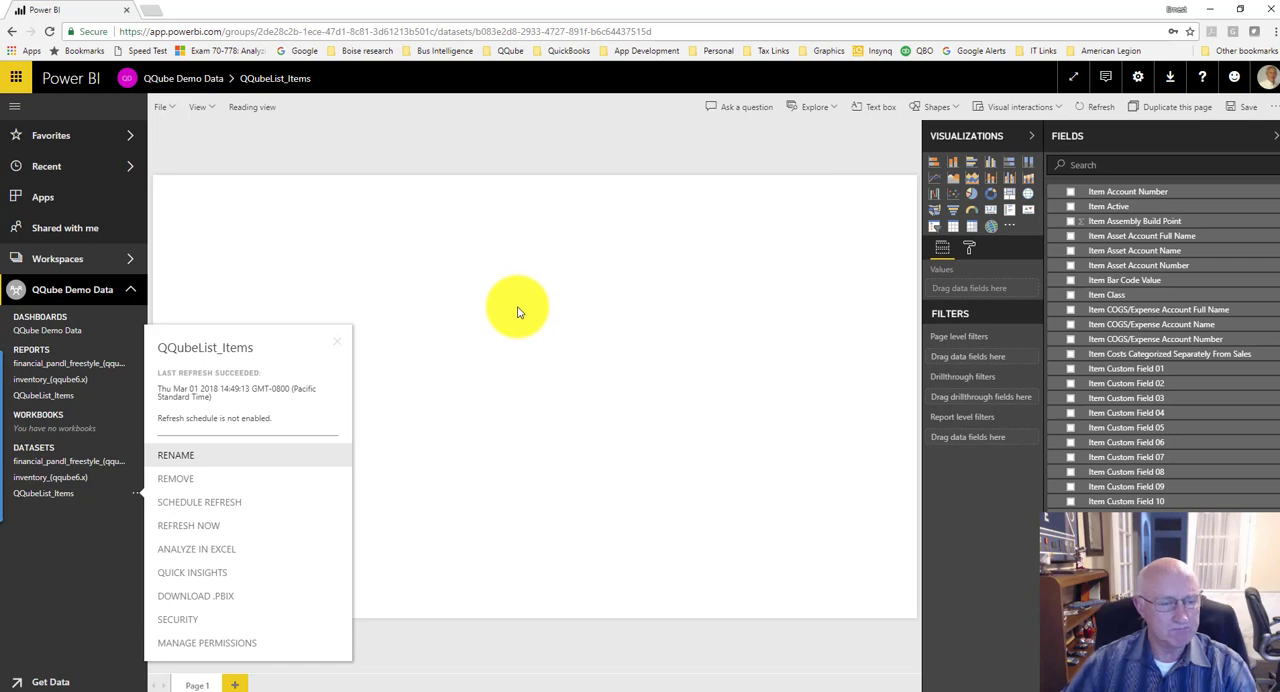
pyautogui.moveTo(264, 528)
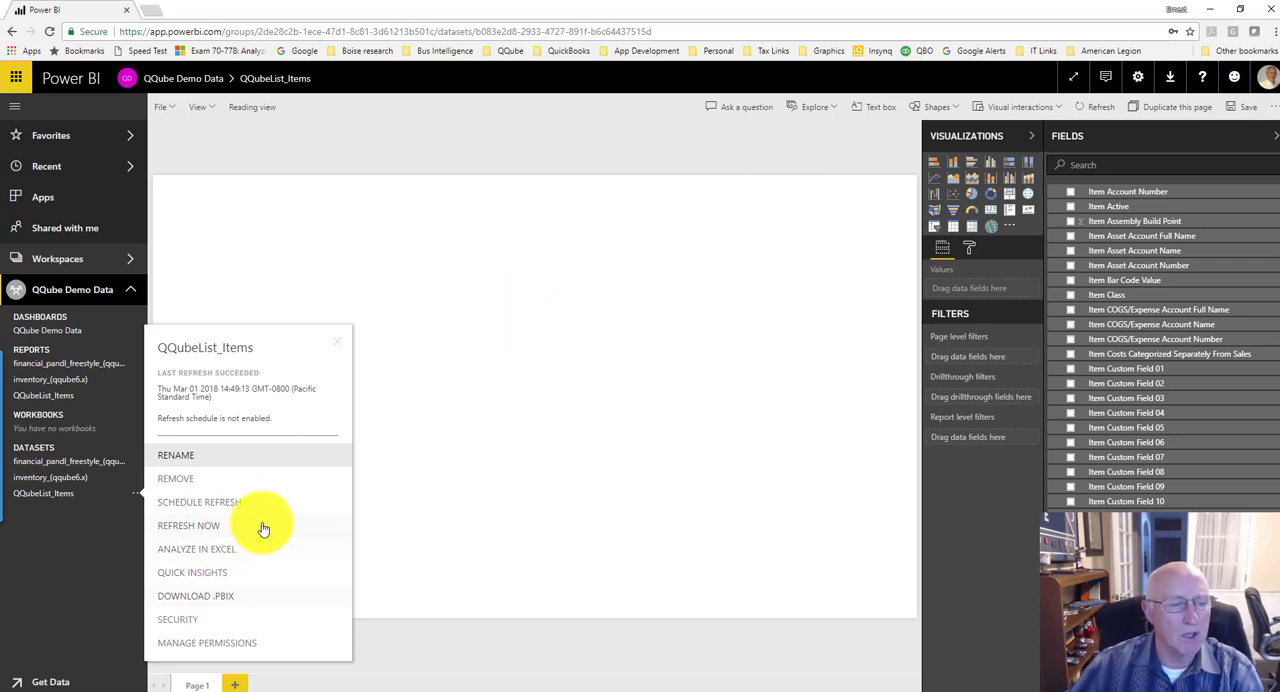
pyautogui.moveTo(240, 502)
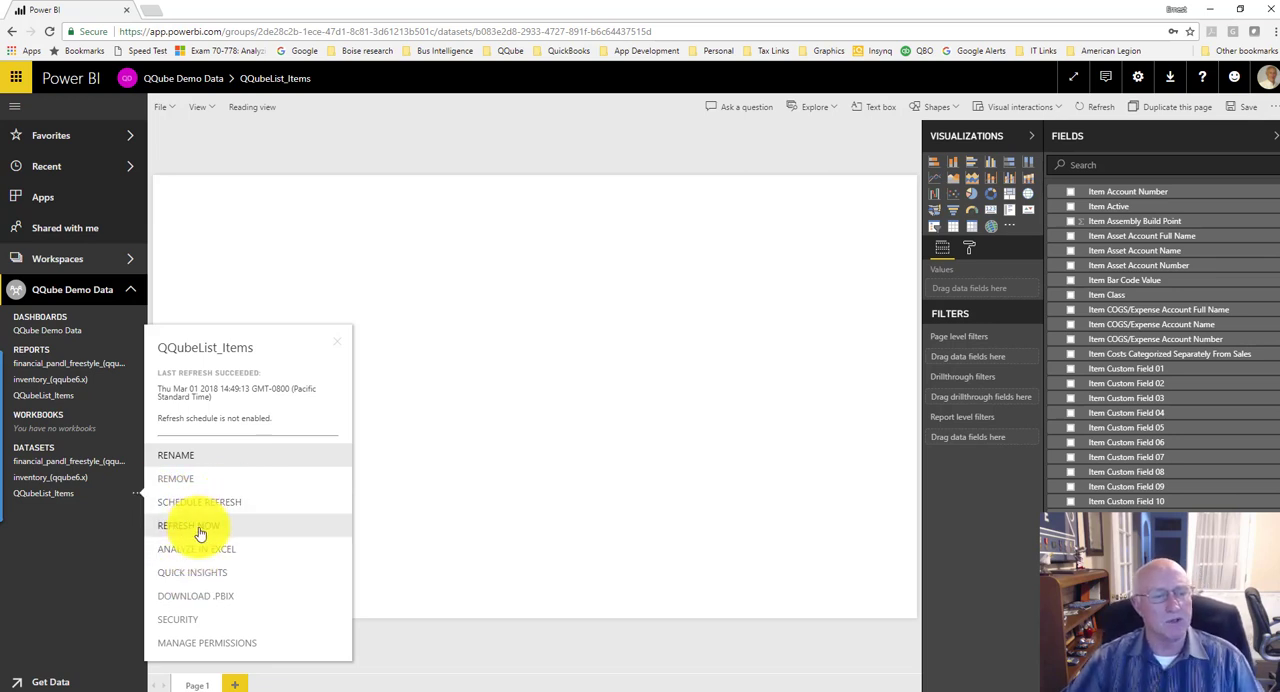
pyautogui.moveTo(200, 502)
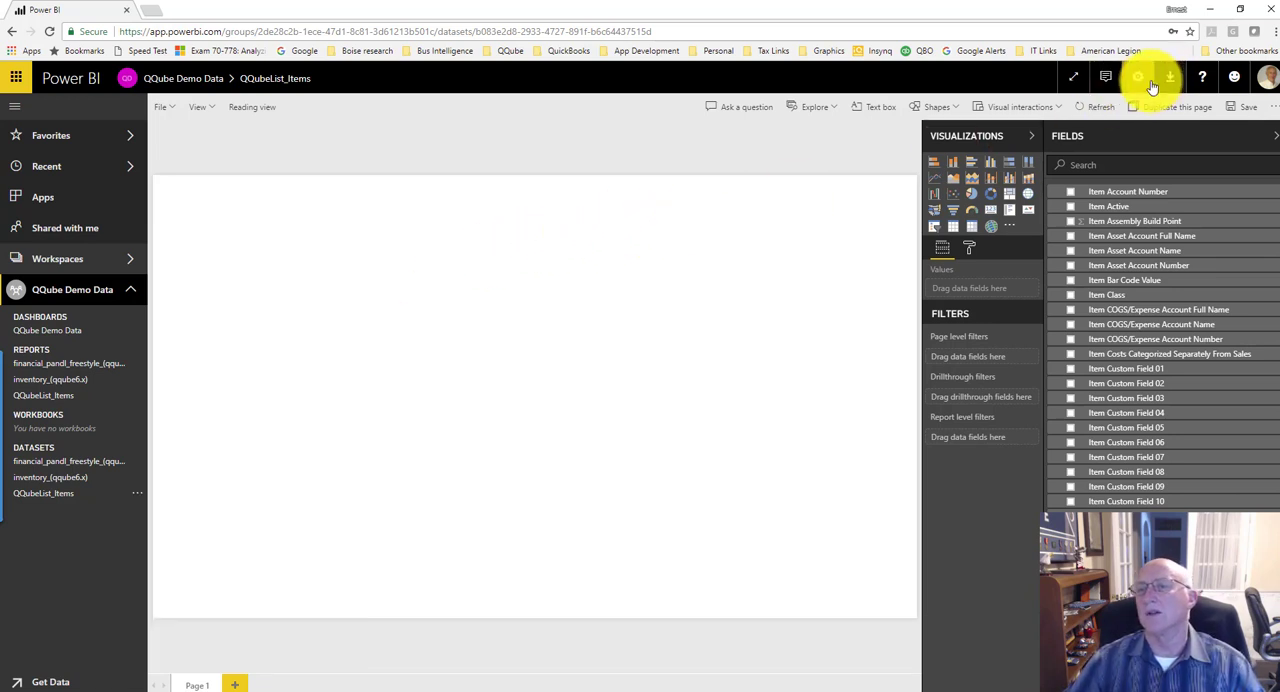
# Go to Manage gateways and expand the YOGA_QQUBE cluster's data sources
pyautogui.click(1136, 78)
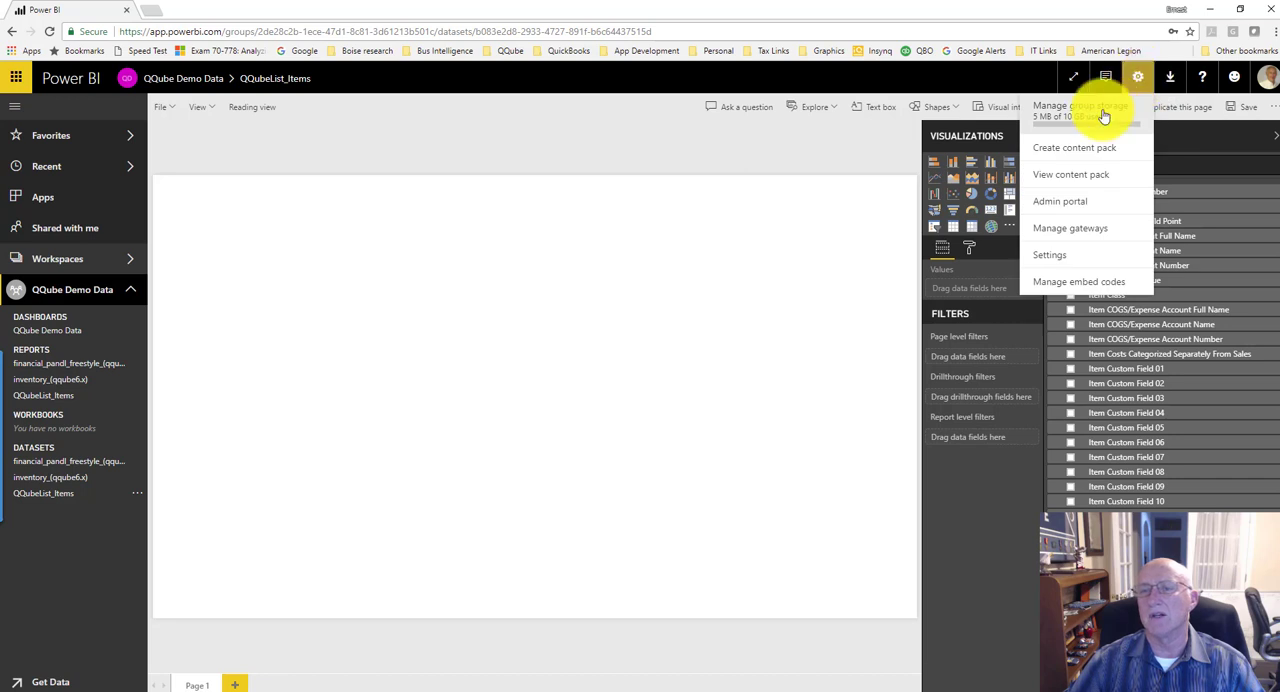
pyautogui.click(1070, 228)
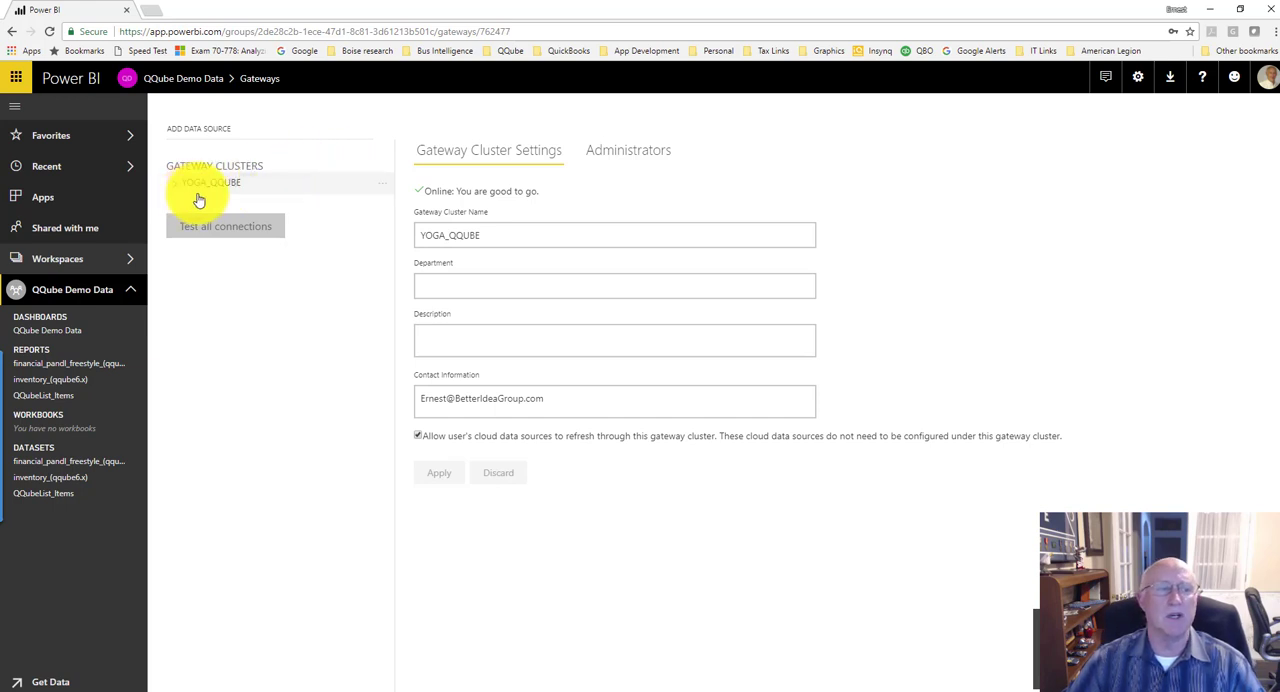
pyautogui.click(212, 182)
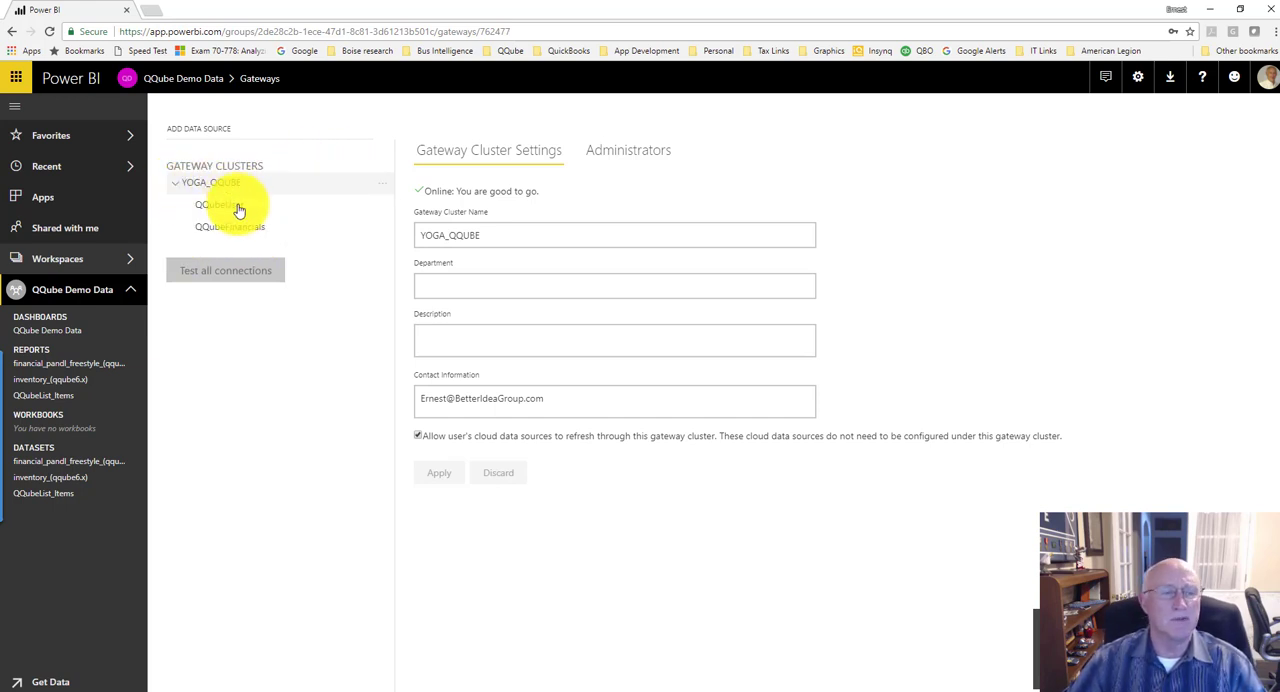
pyautogui.moveTo(266, 228)
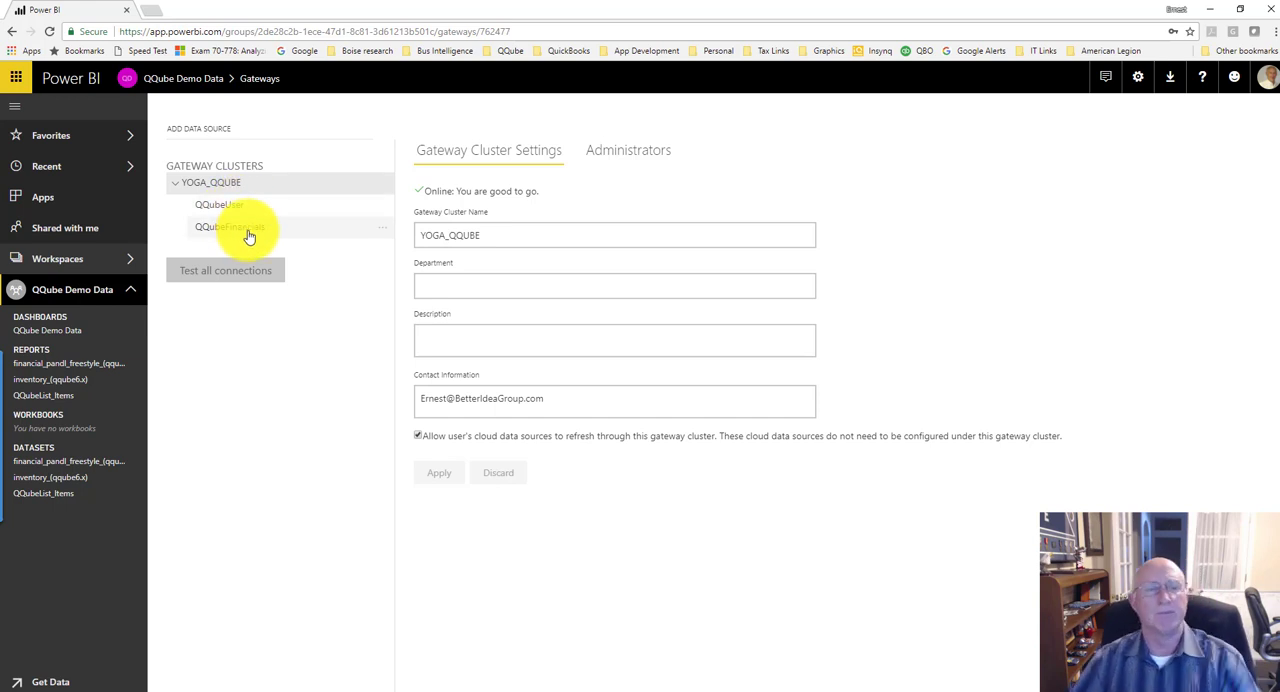
# Check that QQubeFinancials and QQubeUser both report 'Connection Successful'
pyautogui.click(230, 226)
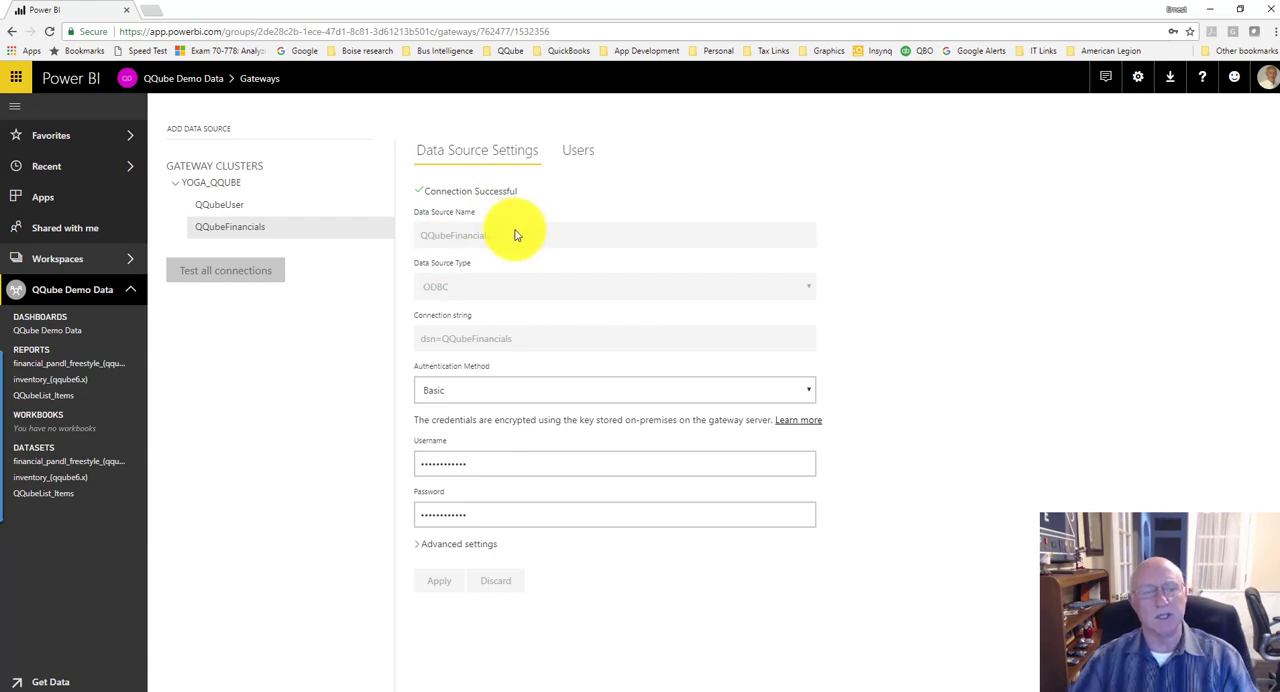
pyautogui.moveTo(540, 332)
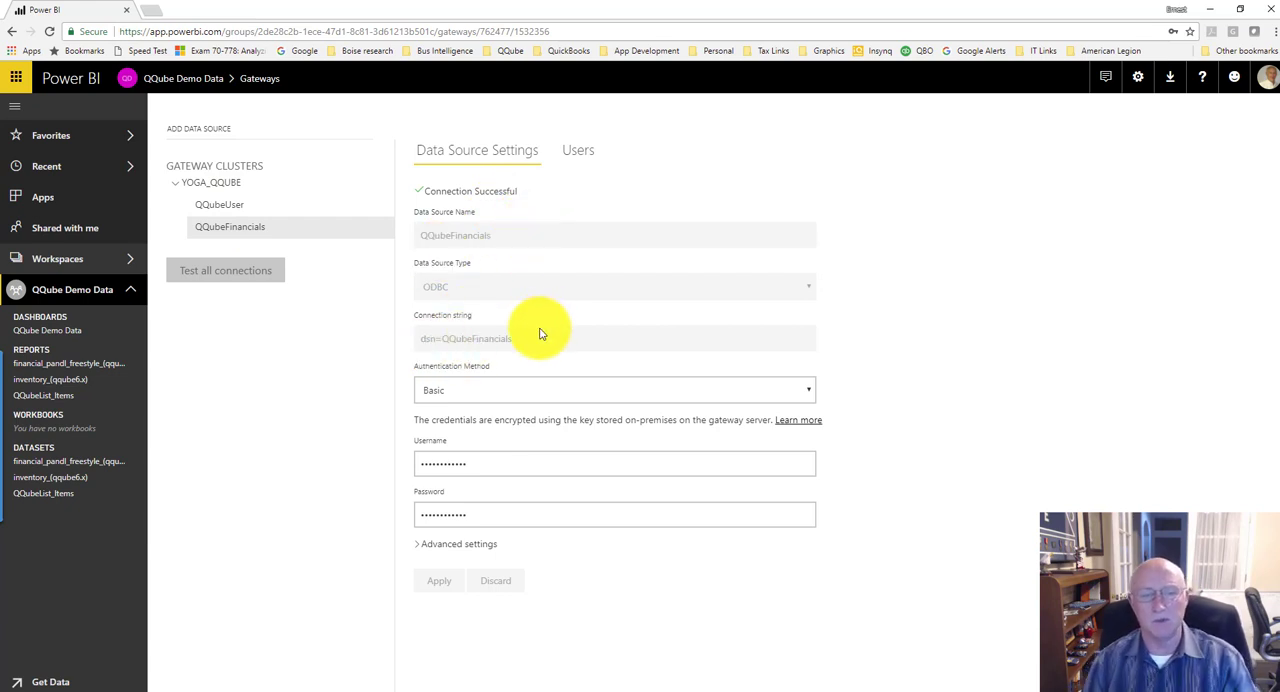
pyautogui.moveTo(384, 220)
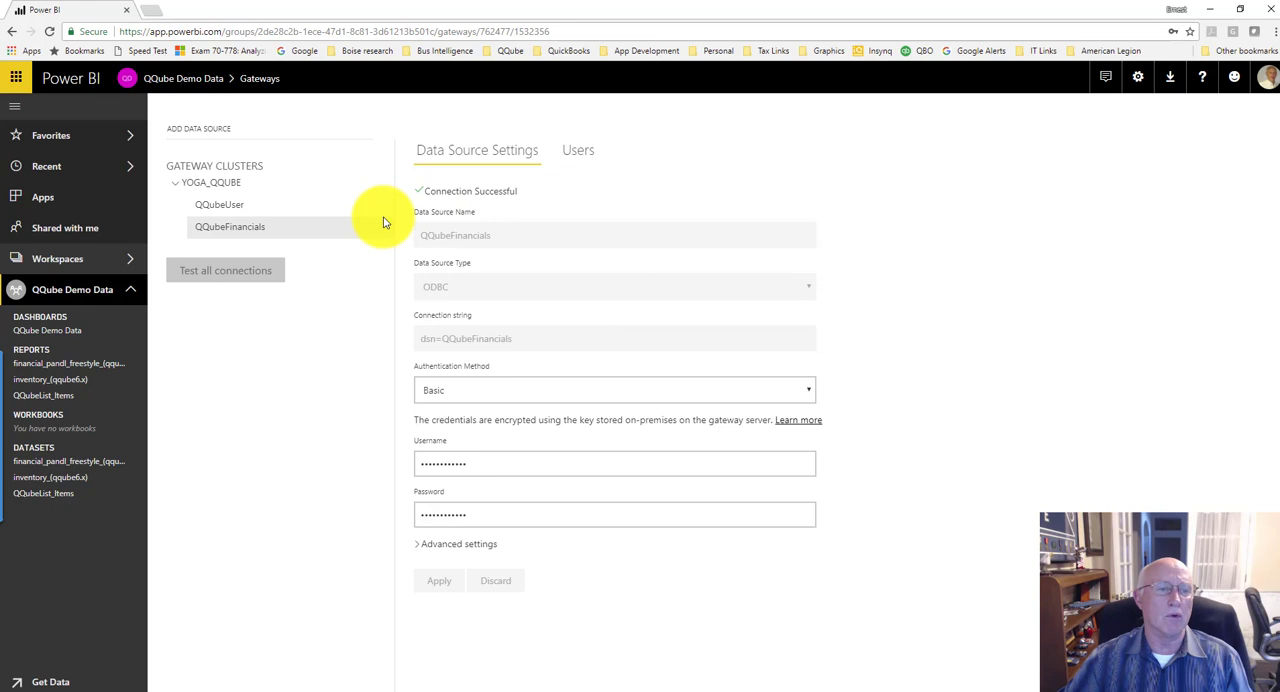
pyautogui.click(220, 204)
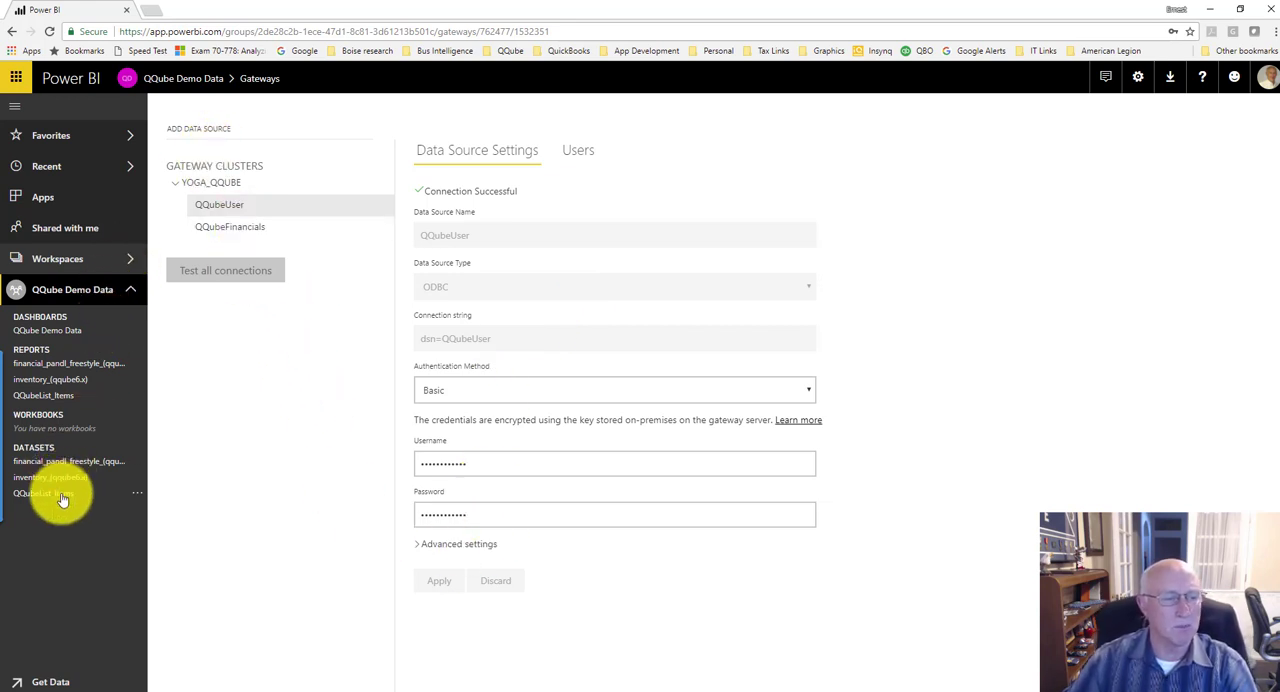
# Set QQubeList_Items to use the online YOGA_QQUBE data gateway
pyautogui.click(44, 492)
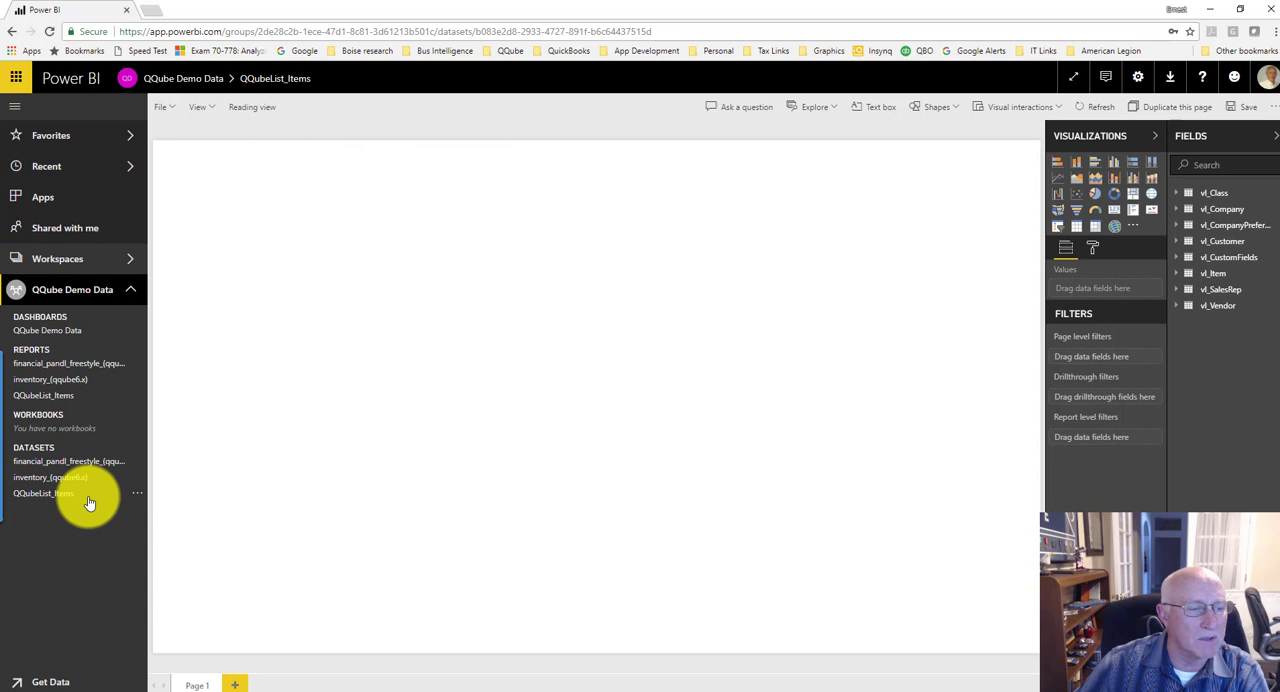
pyautogui.moveTo(144, 498)
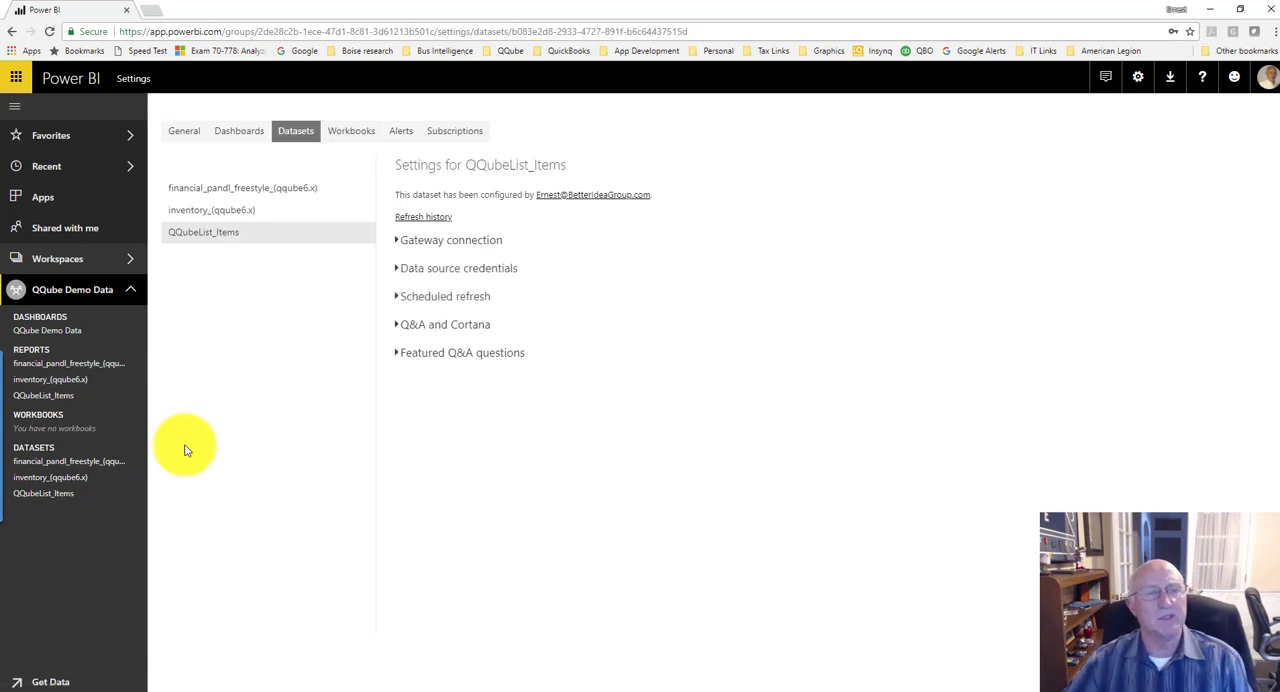
pyautogui.moveTo(422, 196)
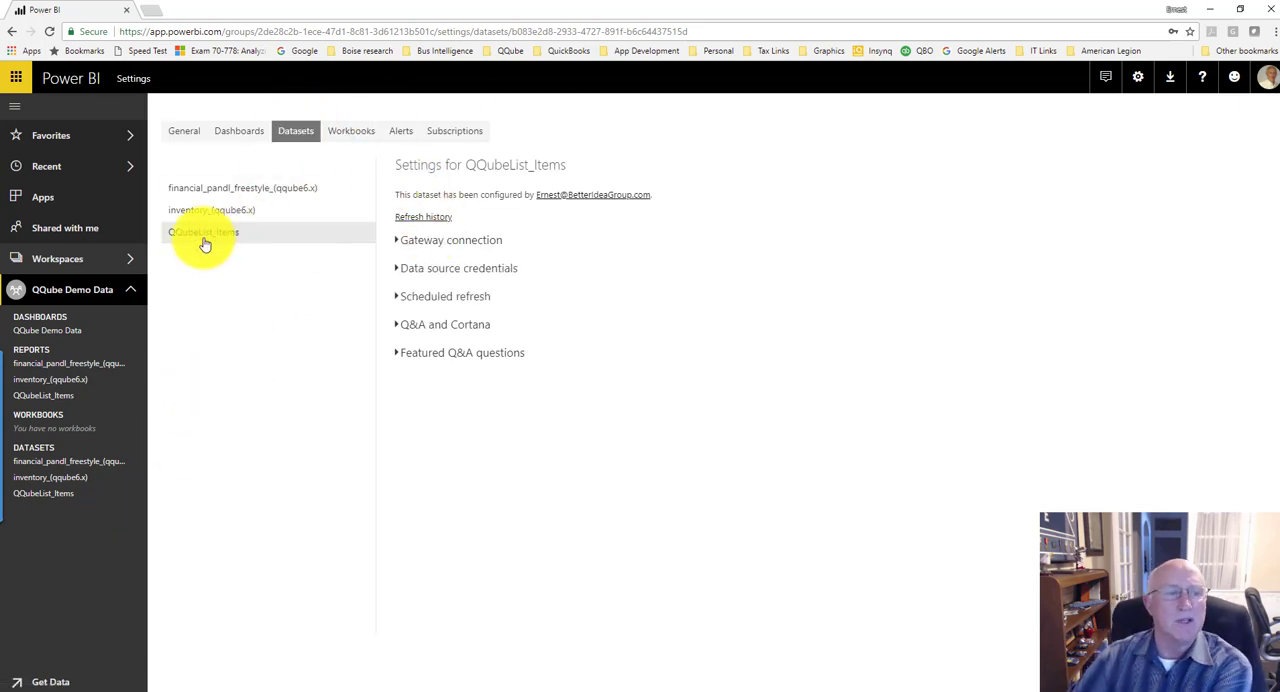
pyautogui.click(452, 240)
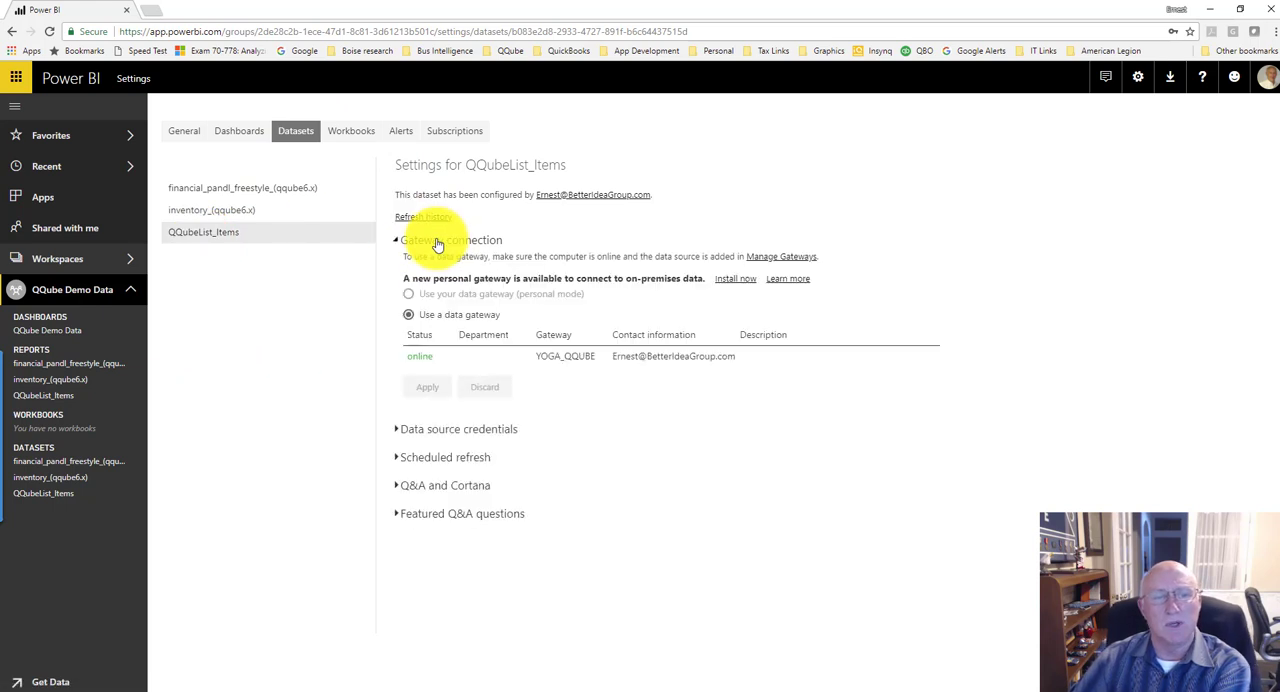
pyautogui.moveTo(452, 308)
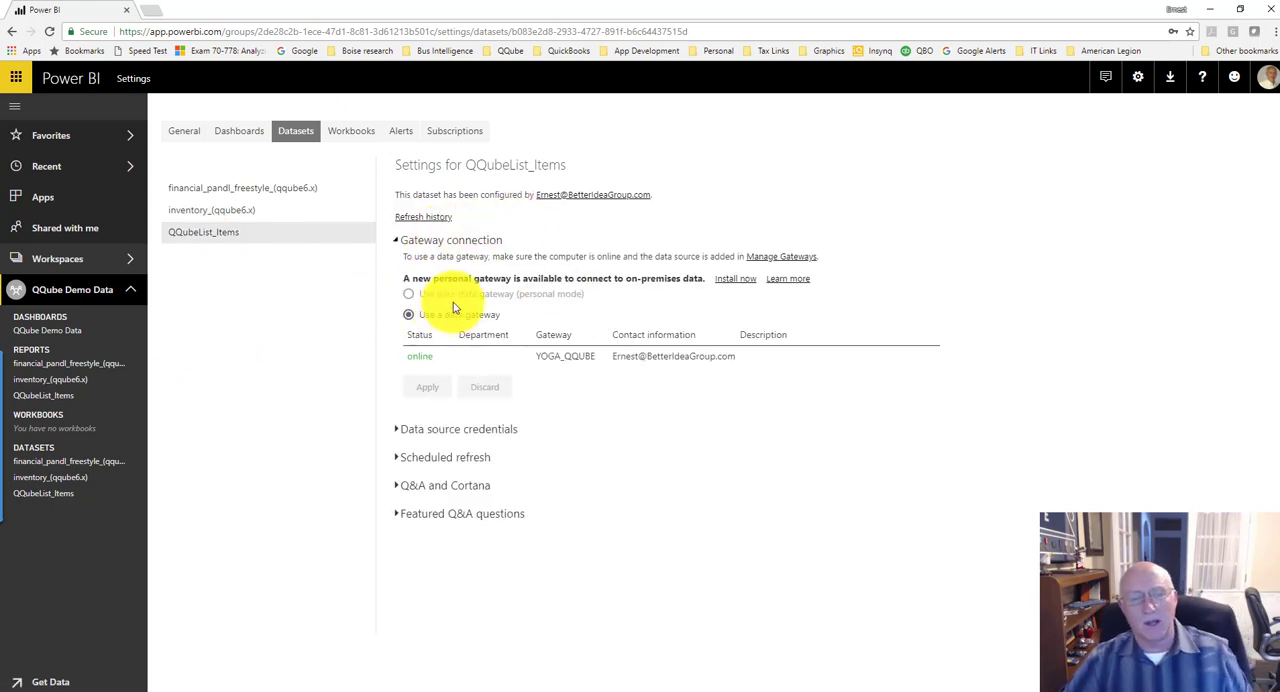
pyautogui.moveTo(448, 318)
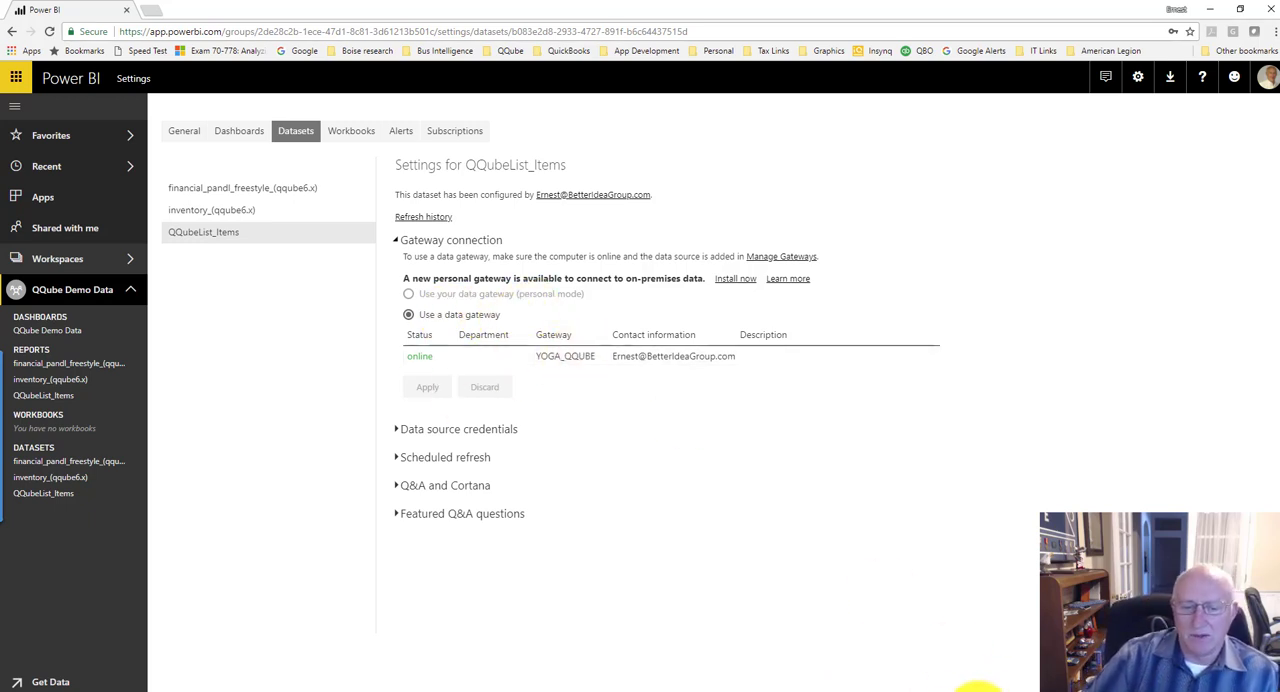
pyautogui.moveTo(800, 398)
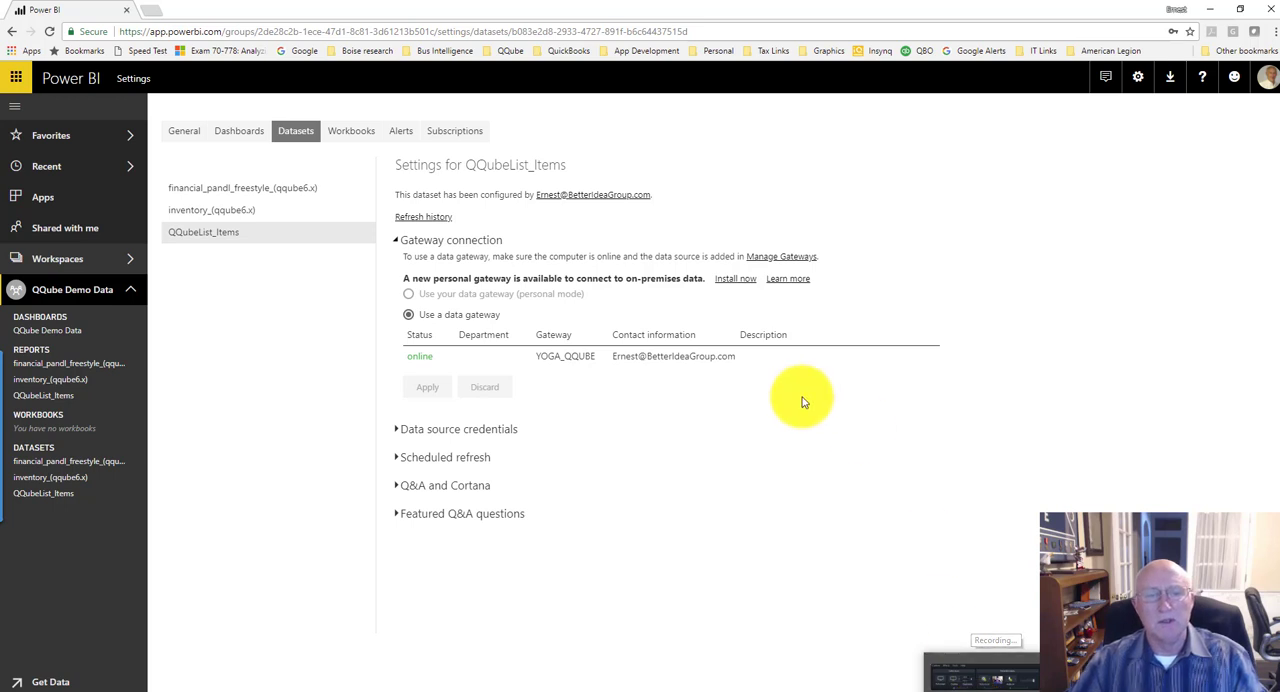
pyautogui.press('alt+tab')
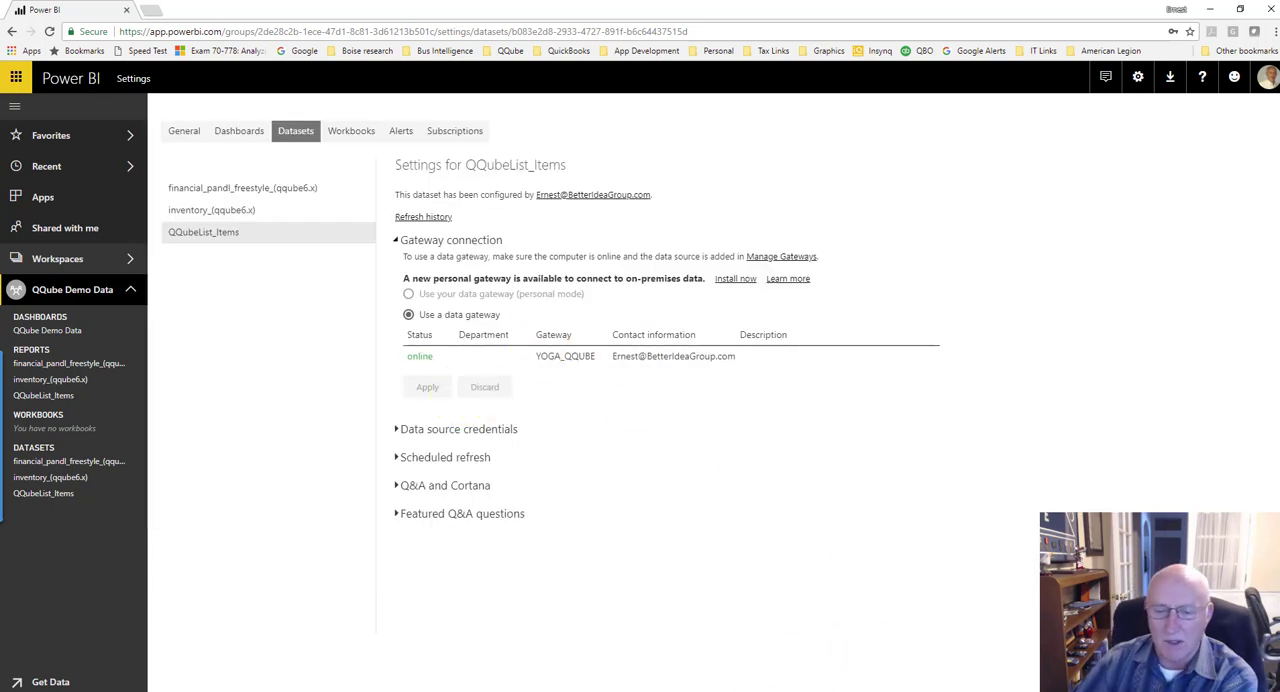
pyautogui.moveTo(456, 456)
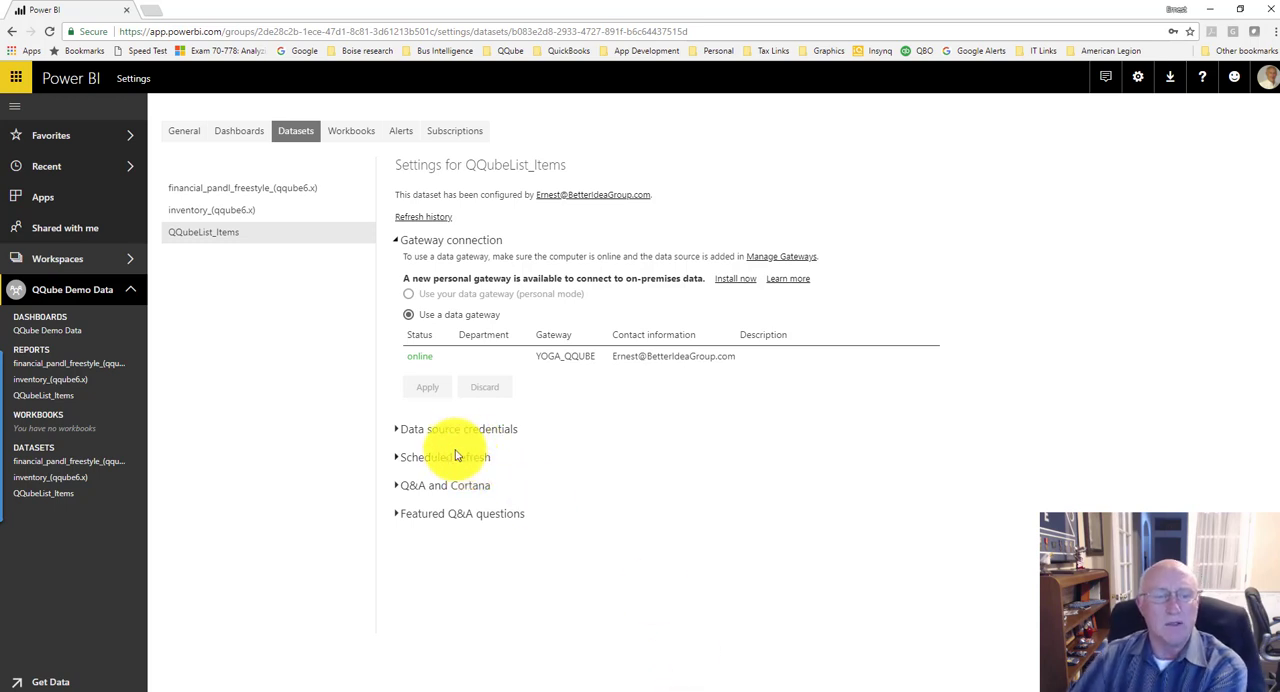
pyautogui.click(444, 456)
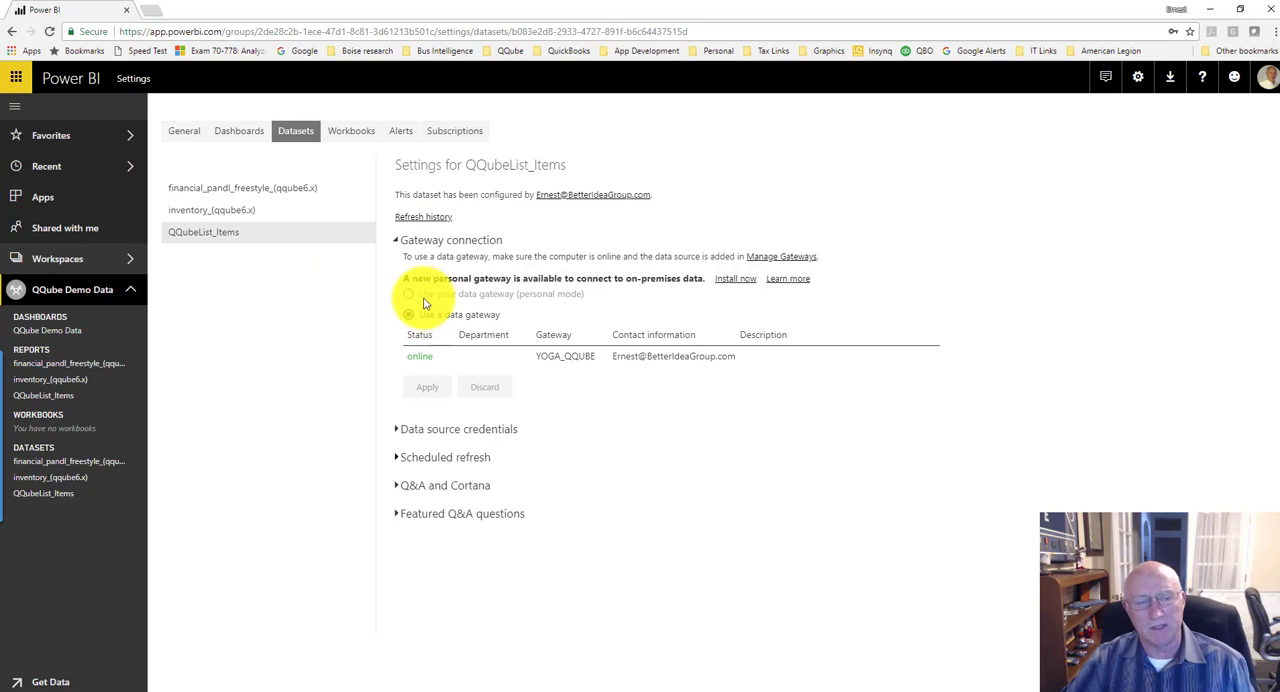
# Set inventory_(qqube6.x) to use the YOGA_QQUBE data gateway too
pyautogui.click(408, 314)
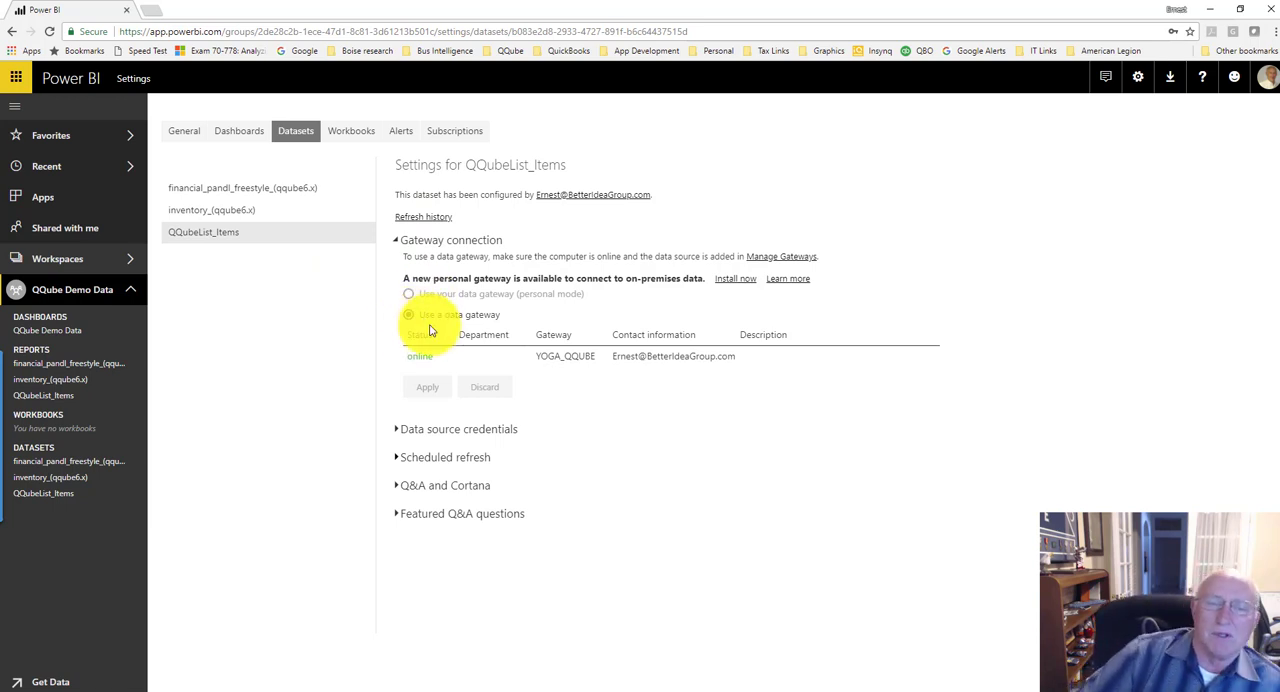
pyautogui.click(212, 210)
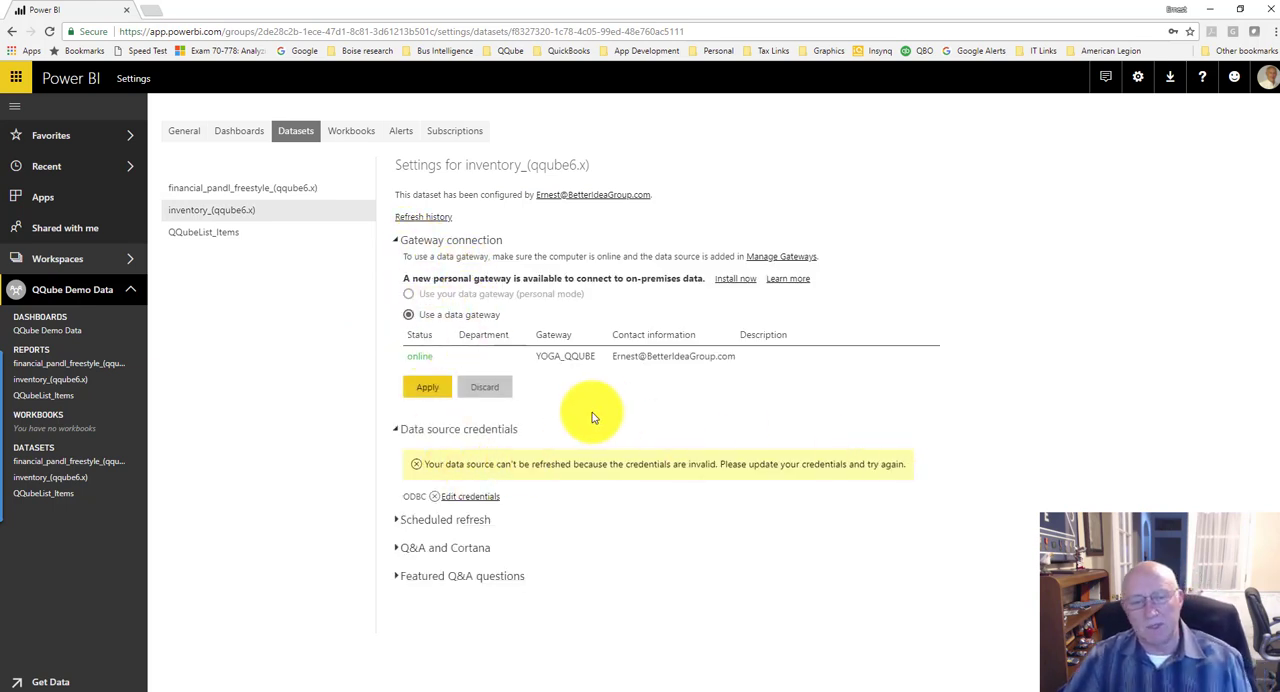
pyautogui.moveTo(428, 388)
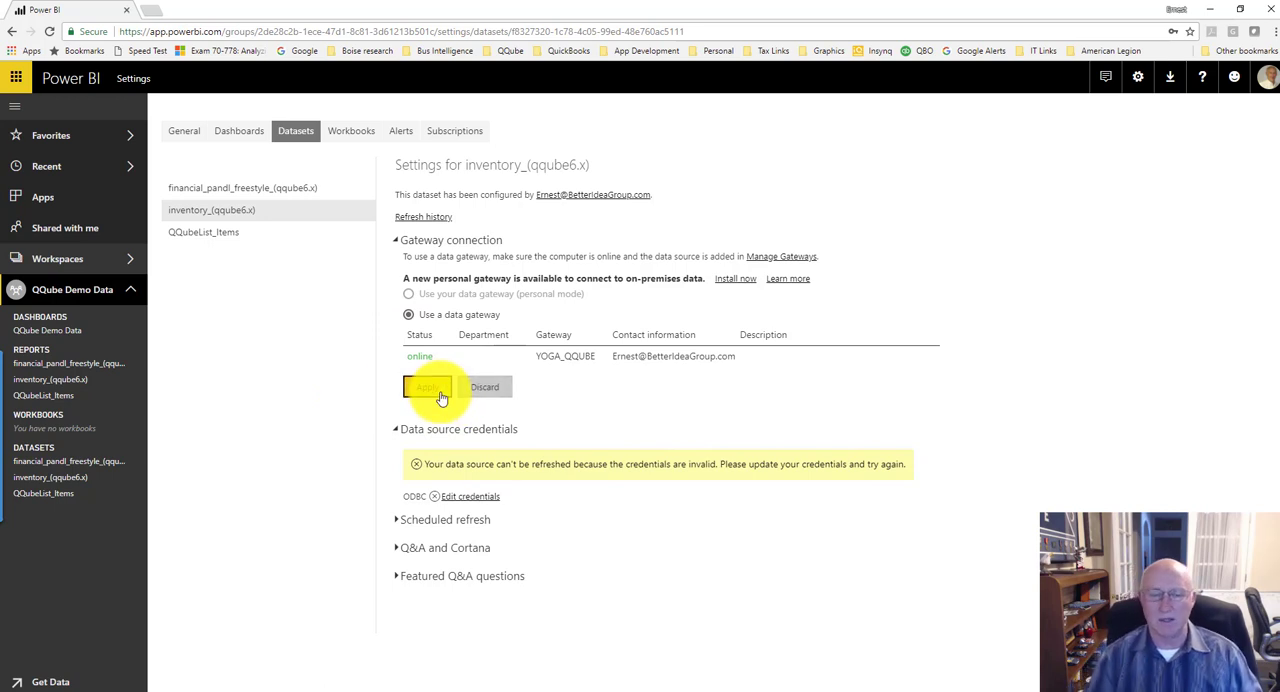
# Apply the gateway setting to the inventory_(qqube6.x) dataset
pyautogui.click(204, 232)
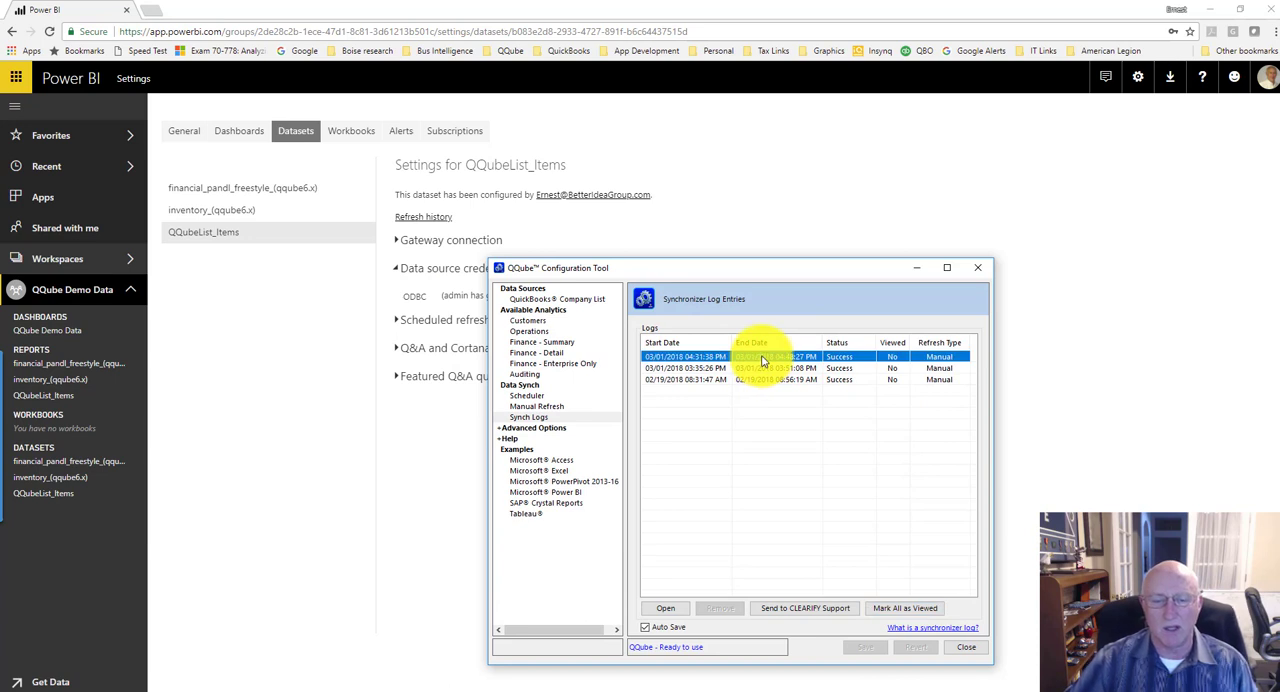
pyautogui.moveTo(930, 596)
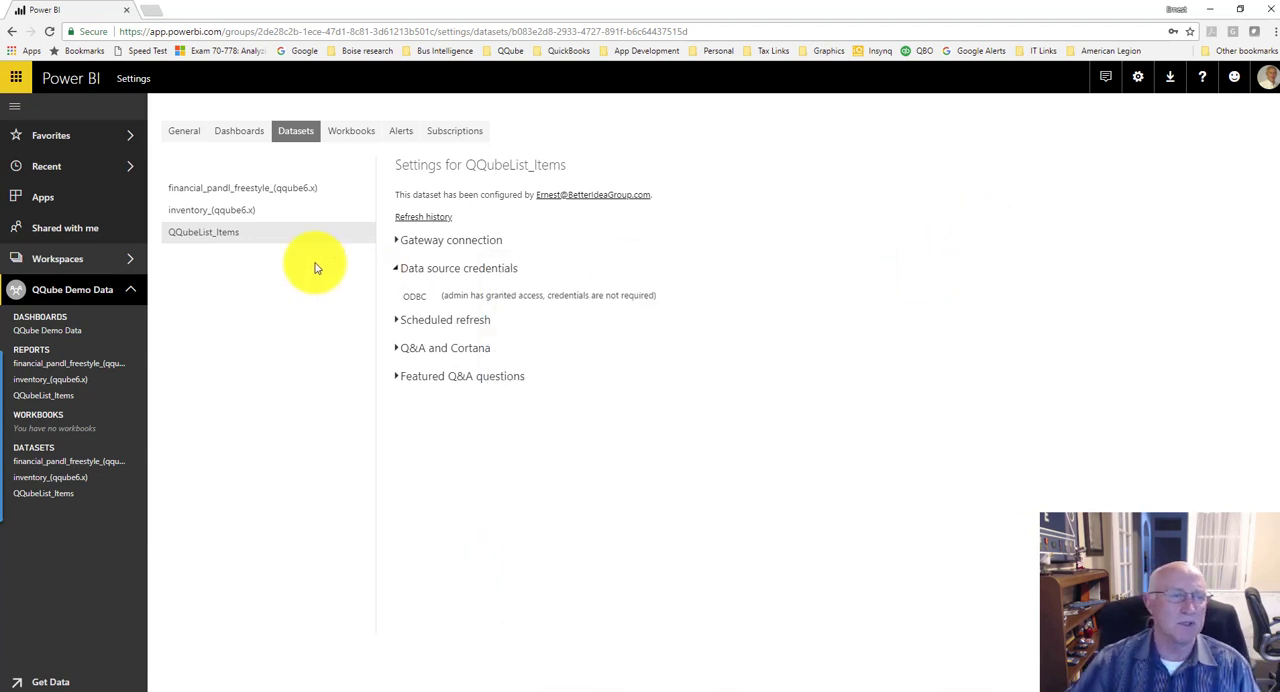
pyautogui.moveTo(50, 380)
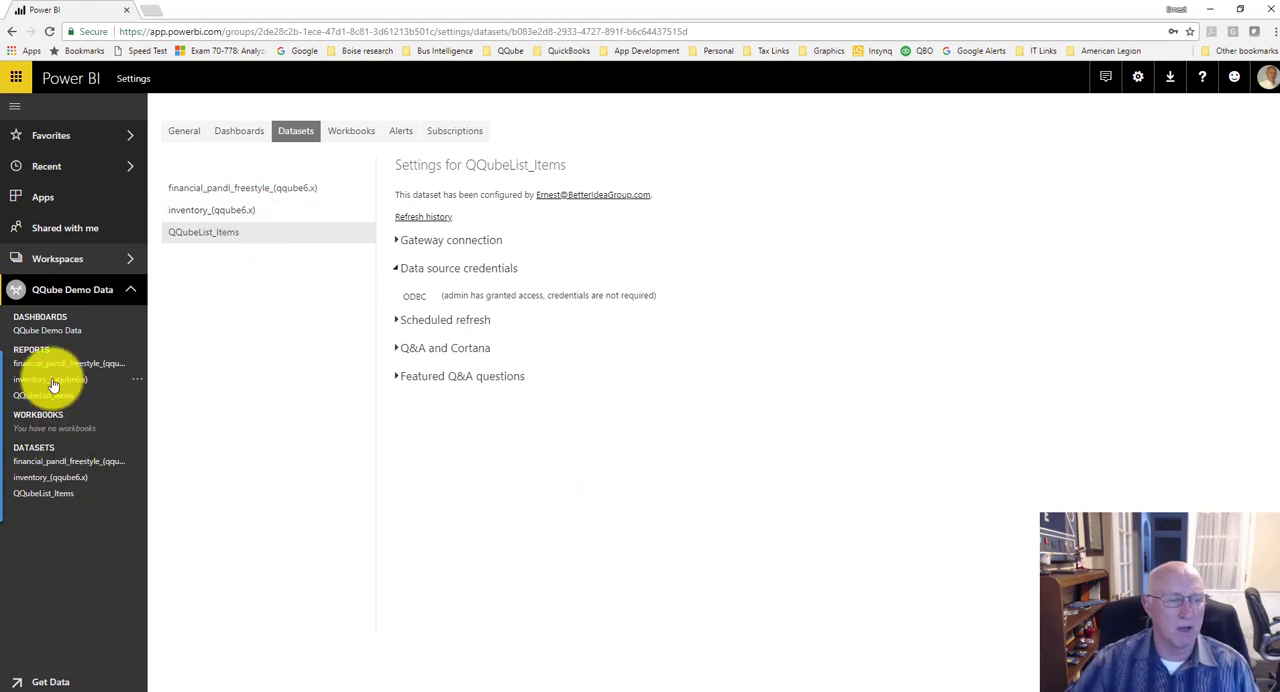
# Show the QQubeList_Items report and its dataset options to run Refresh Now
pyautogui.click(44, 396)
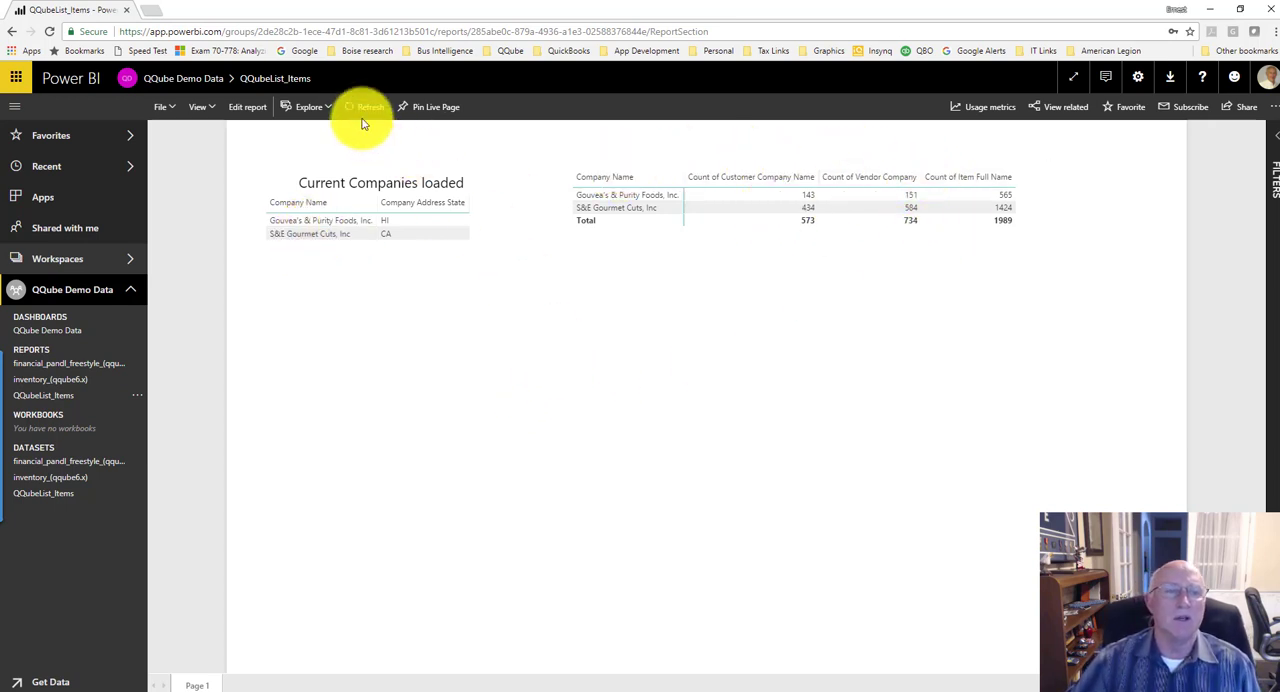
pyautogui.moveTo(556, 262)
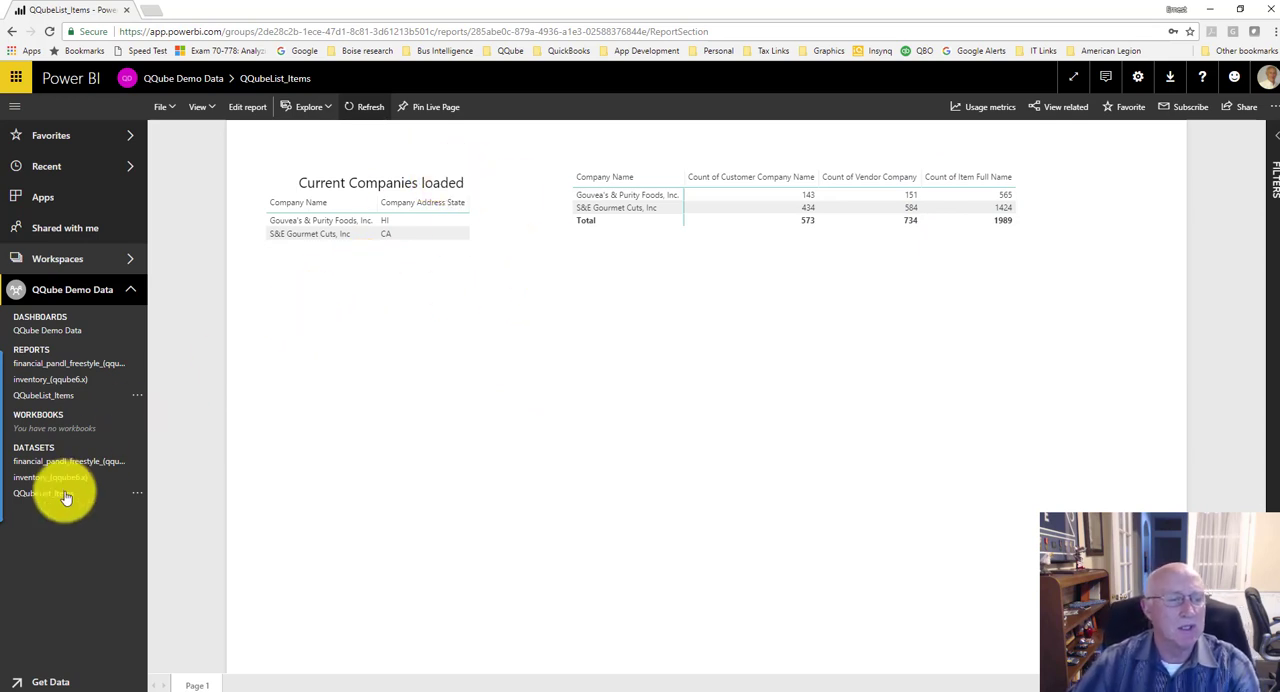
pyautogui.click(136, 492)
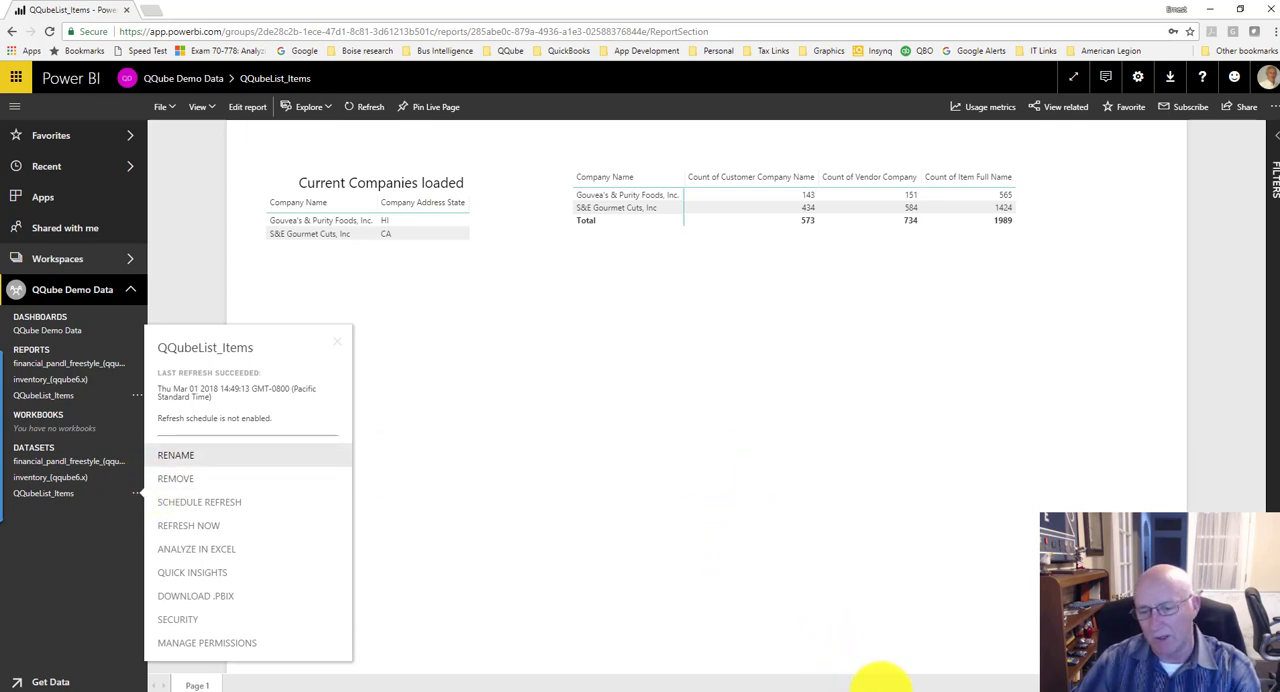
pyautogui.moveTo(236, 524)
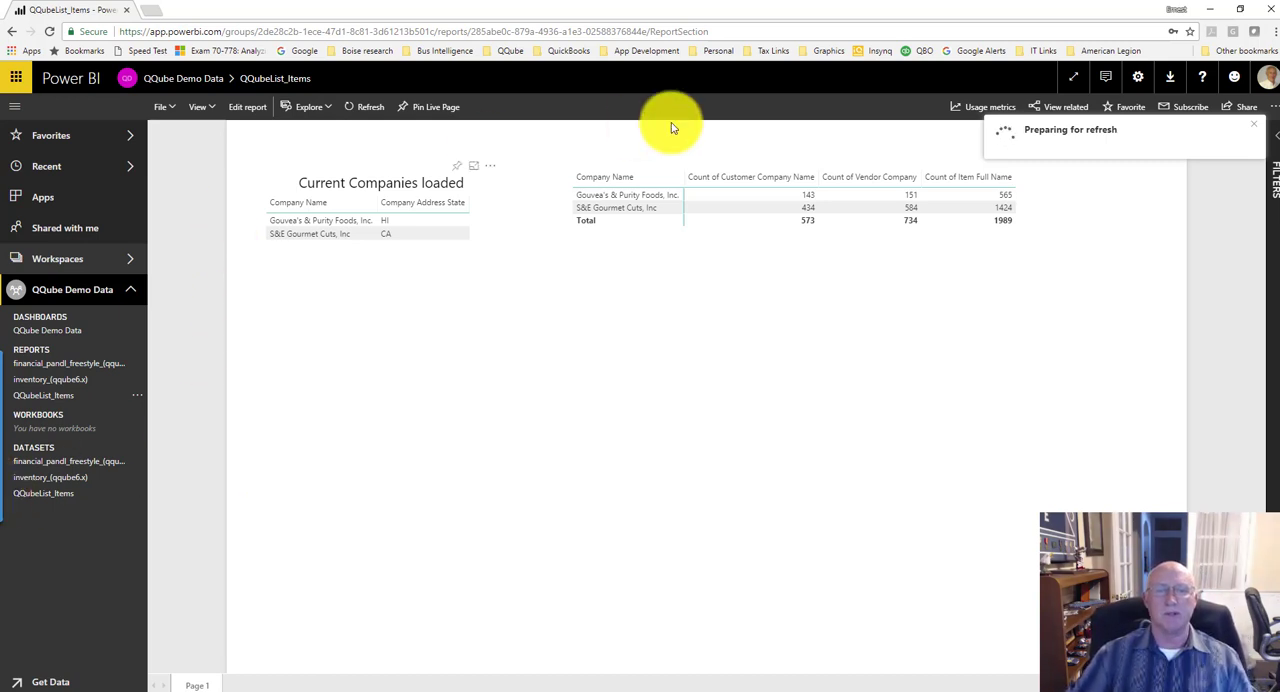
pyautogui.moveTo(736, 188)
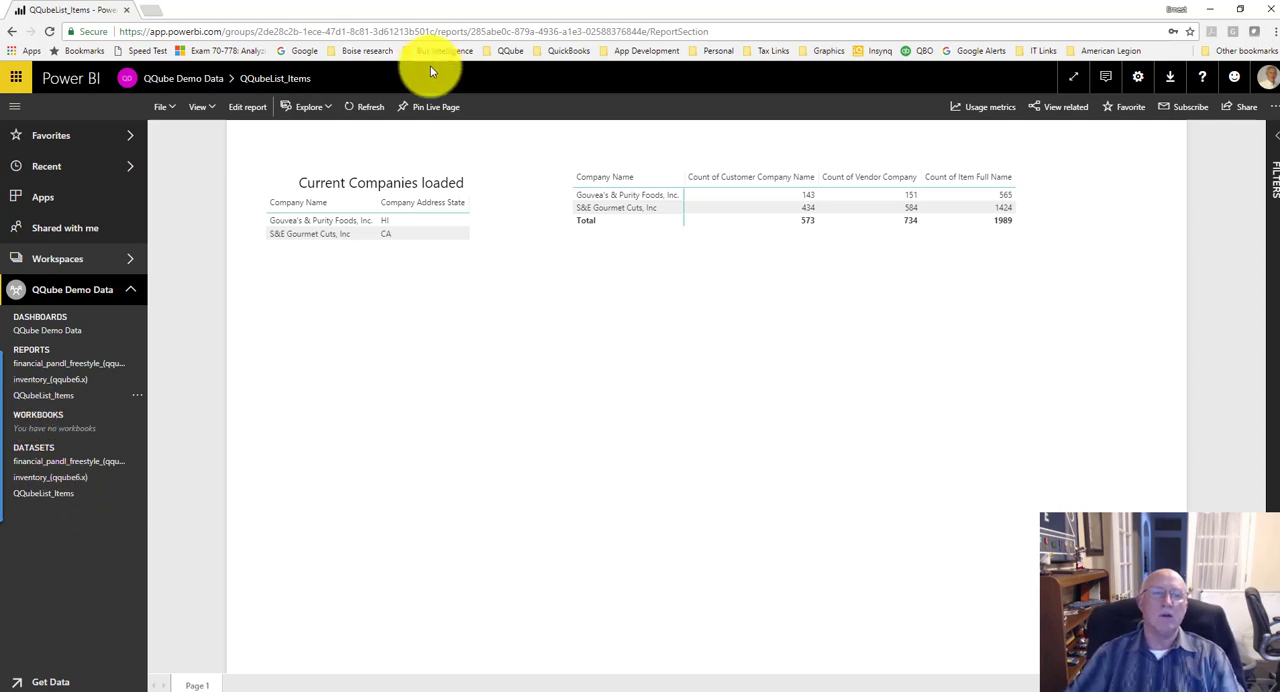
# Refresh the Current Companies loaded report so it lists three companies
pyautogui.click(364, 108)
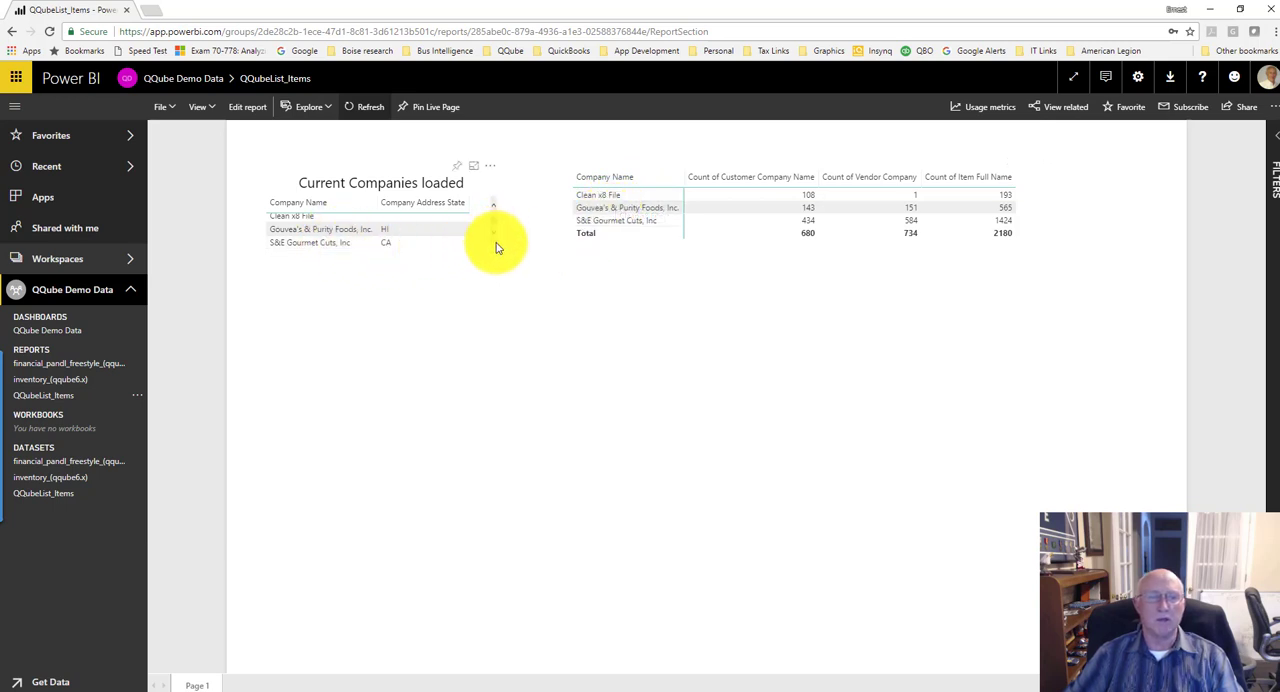
pyautogui.click(308, 242)
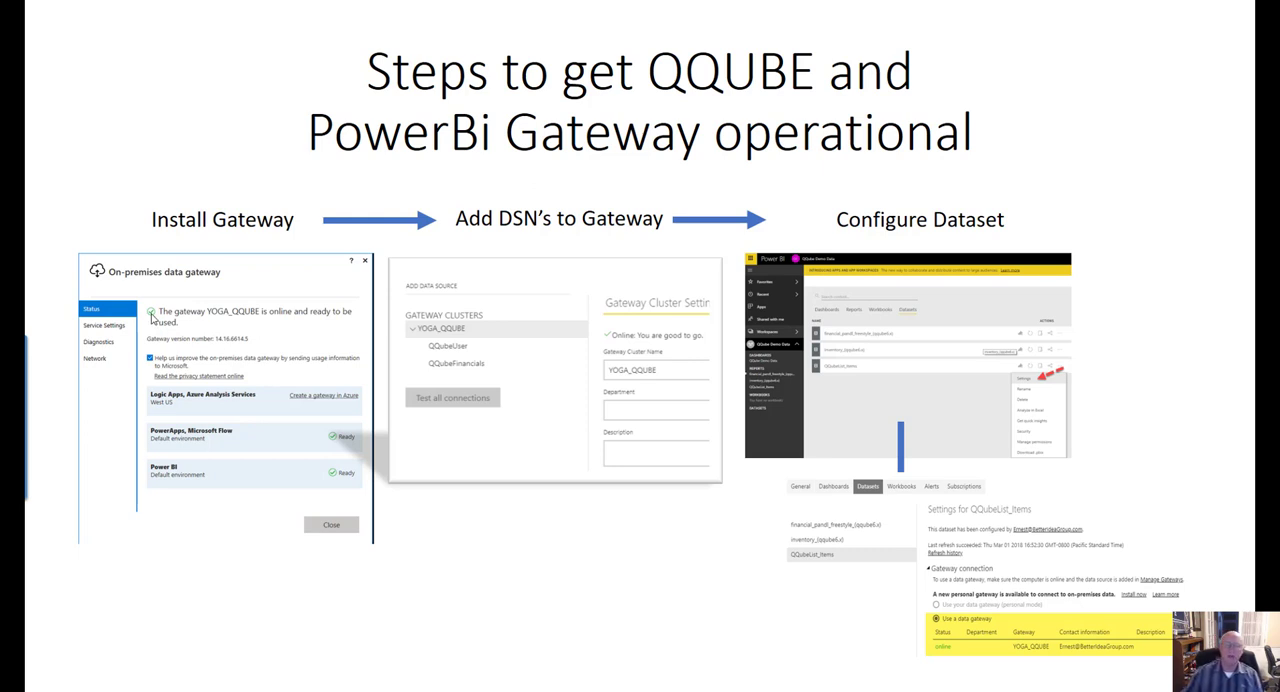
pyautogui.moveTo(566, 390)
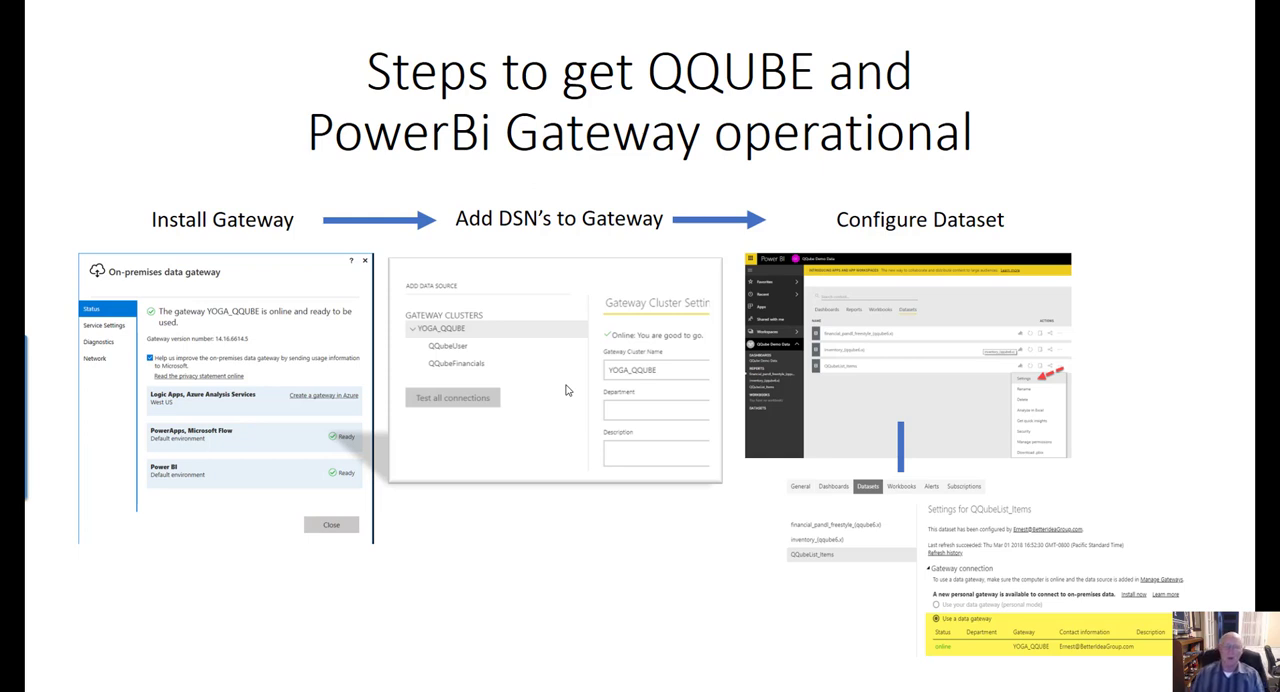
pyautogui.moveTo(466, 376)
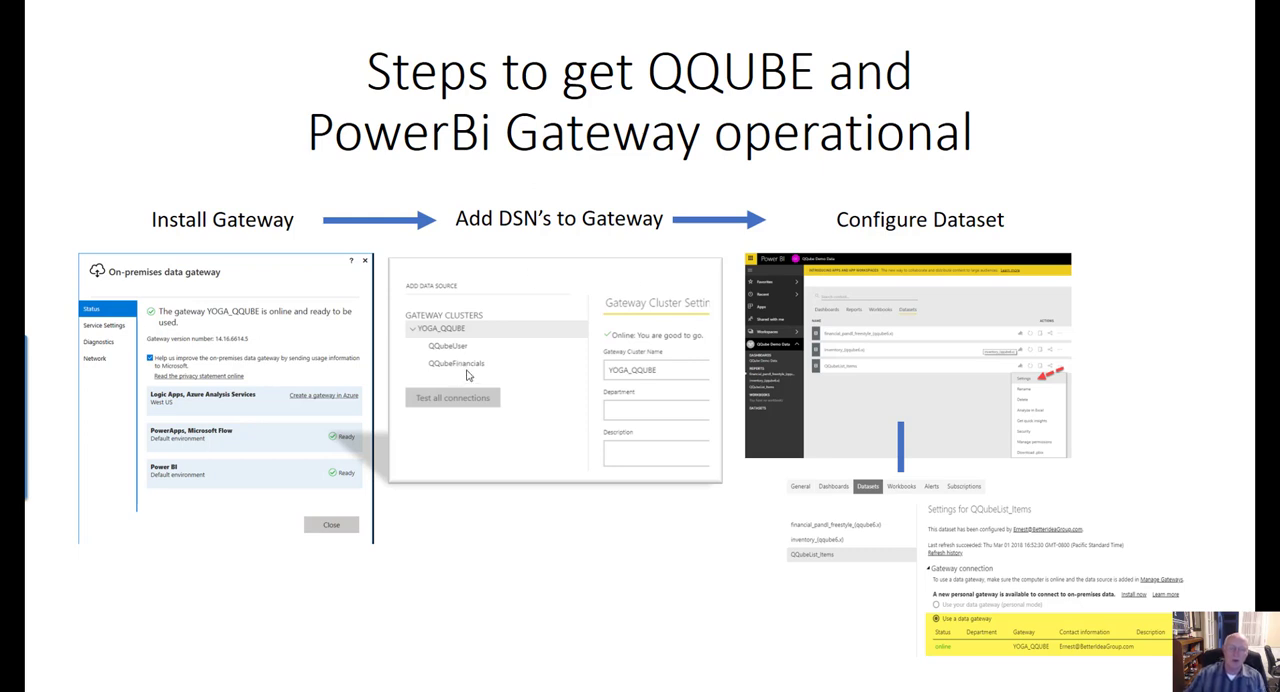
pyautogui.moveTo(472, 376)
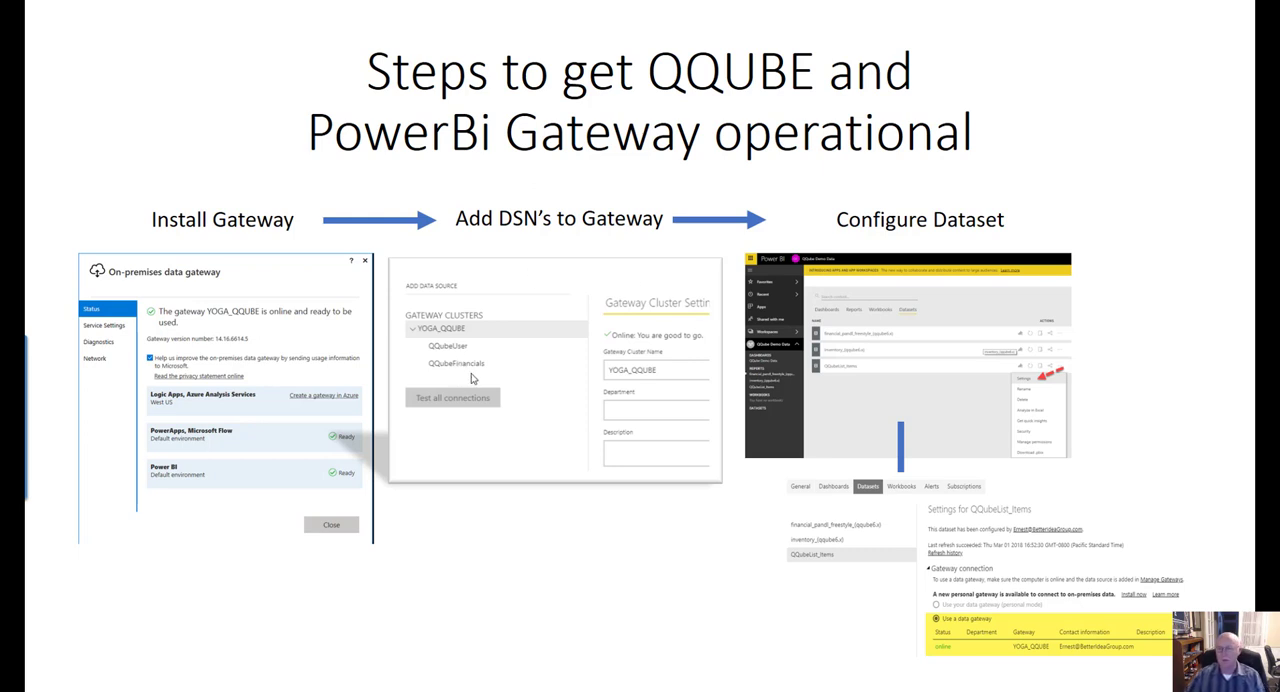
pyautogui.moveTo(704, 288)
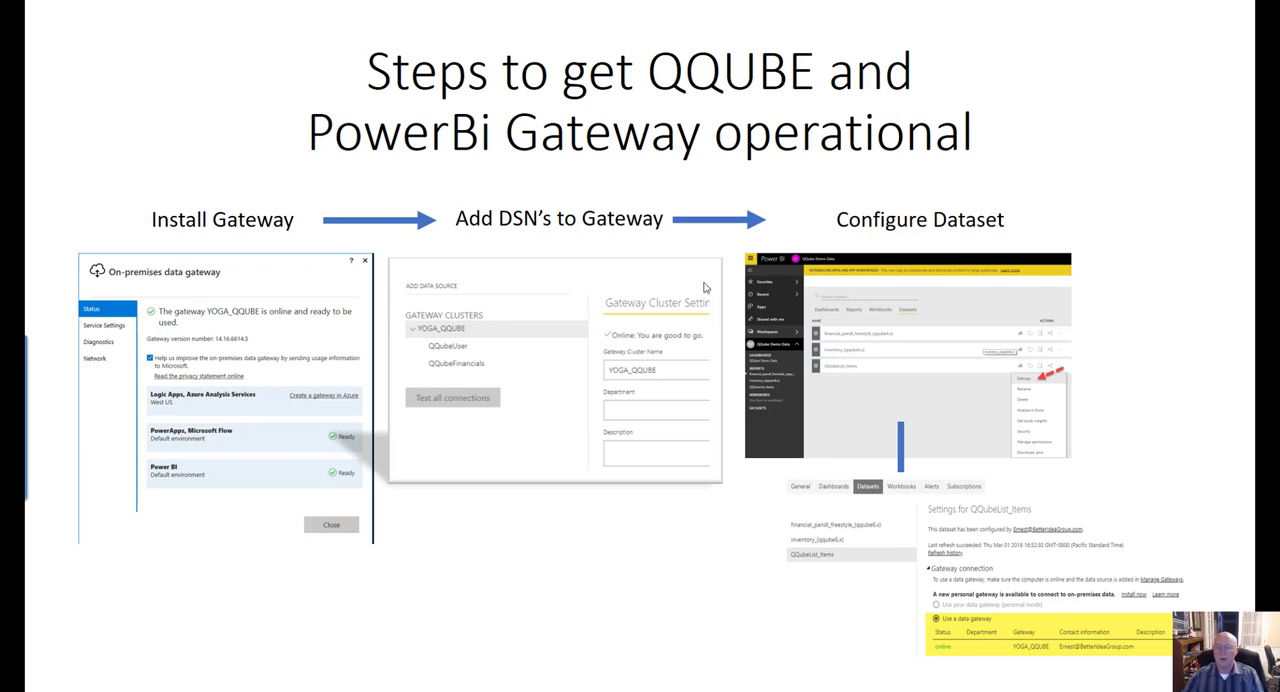
pyautogui.moveTo(896, 304)
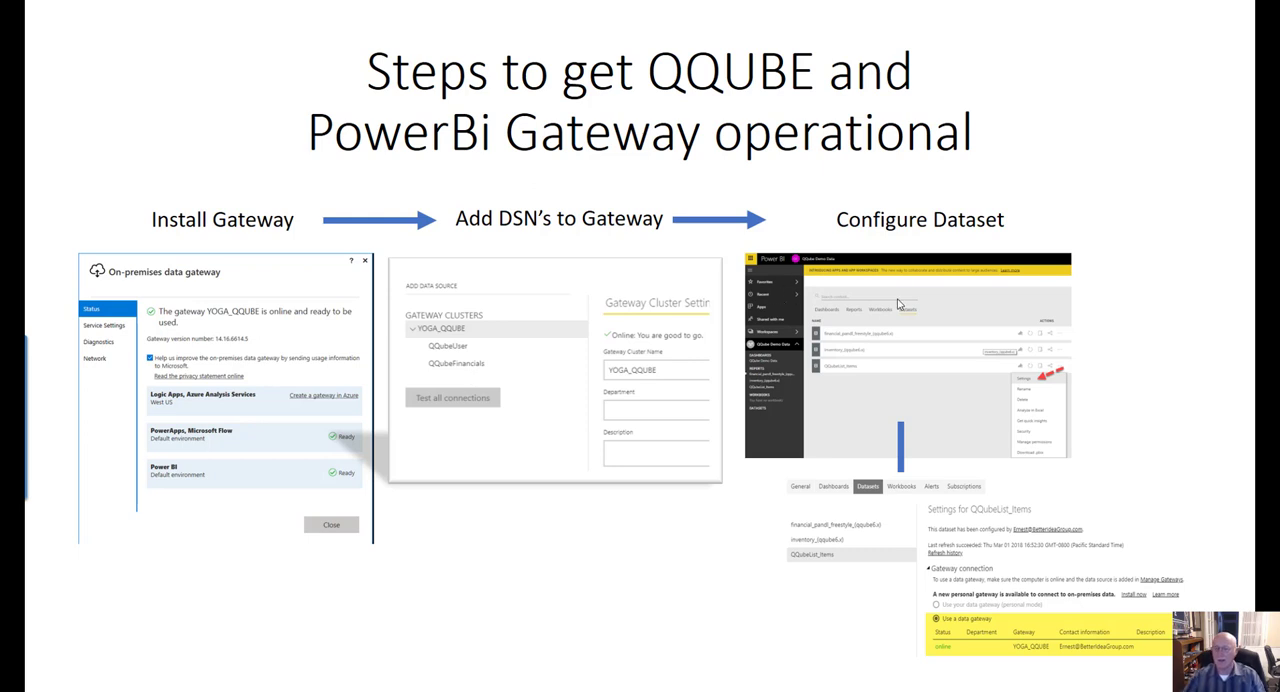